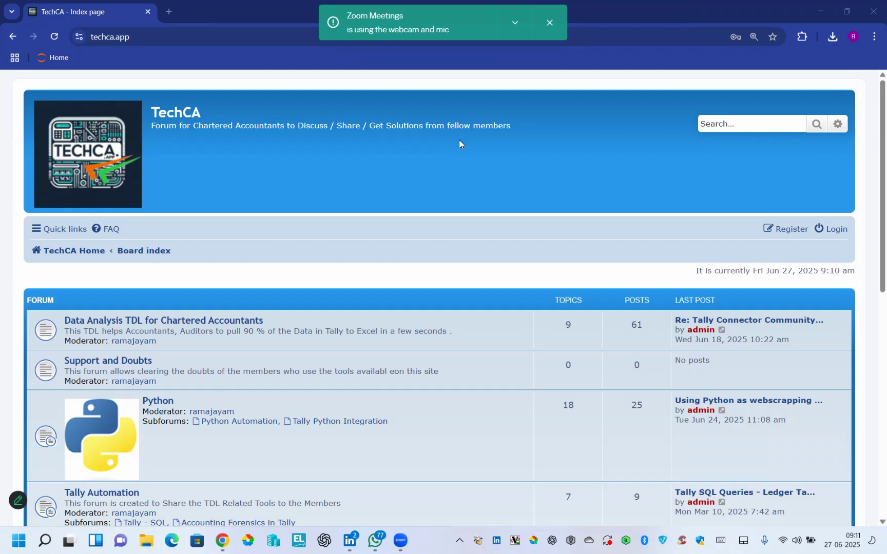
{"action": "mouse_move", "coordinate": [424, 144]}
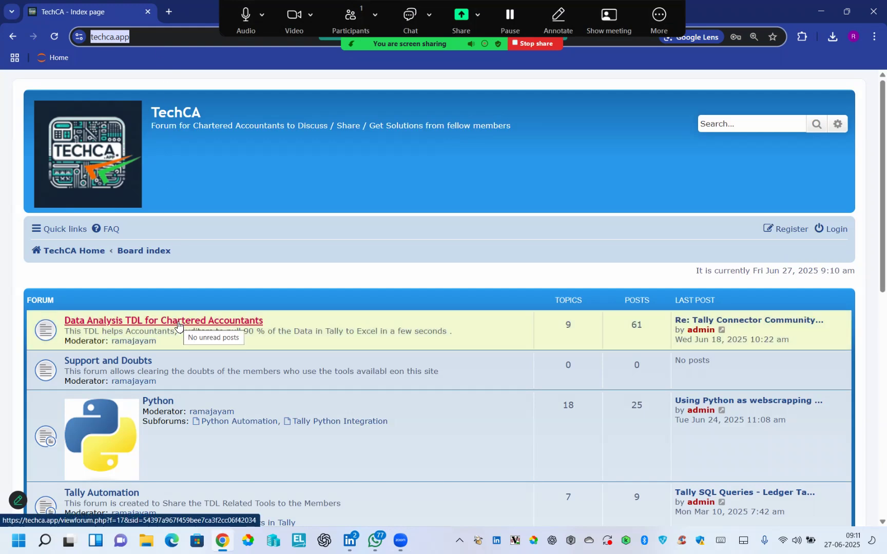
Open the Data Analysis TDL forum's Tech CA Paid Version TDL topic and follow 'Click here to download'
{"action": "left_click", "coordinate": [163, 320]}
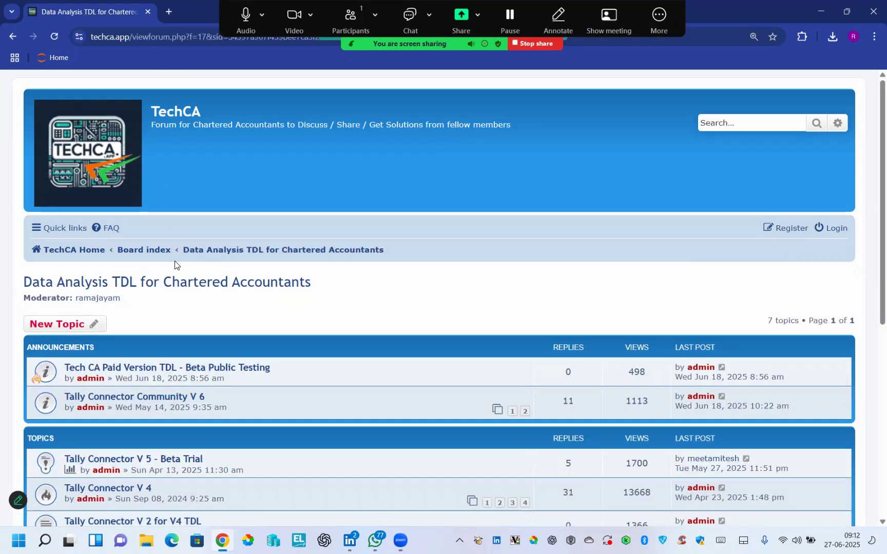
{"action": "scroll", "scroll_direction": "down", "scroll_amount": 3}
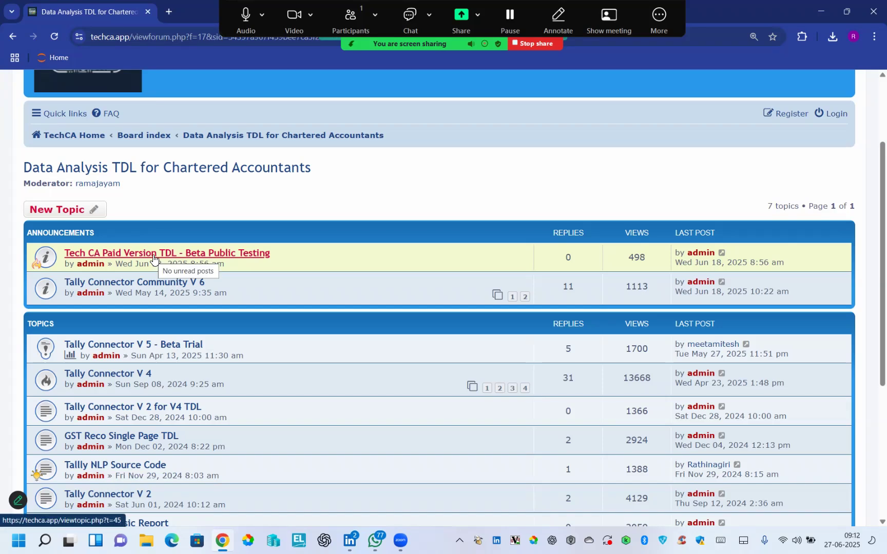
{"action": "mouse_move", "coordinate": [155, 259]}
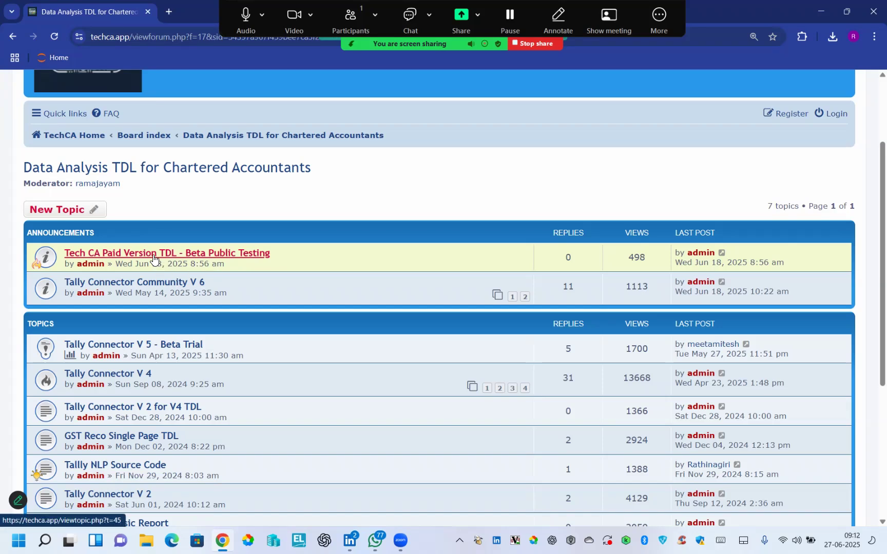
{"action": "left_click", "coordinate": [155, 253]}
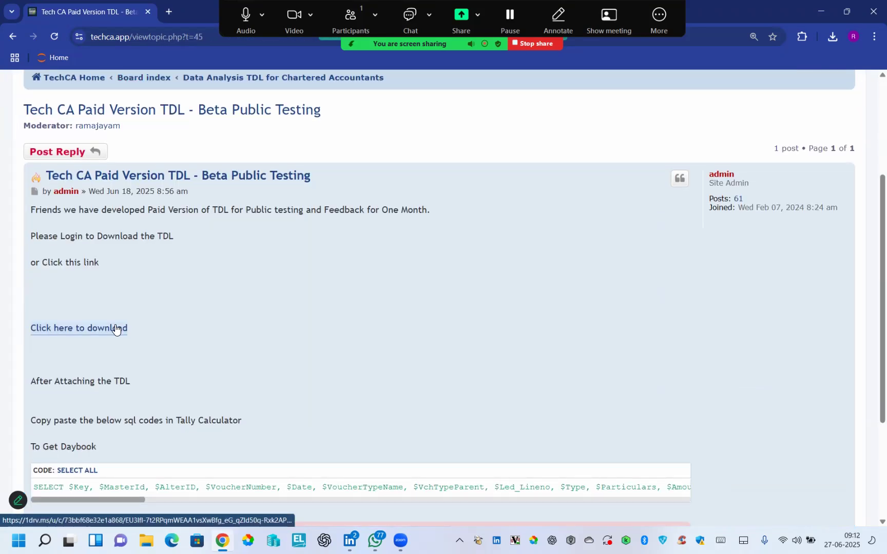
{"action": "left_click", "coordinate": [79, 328]}
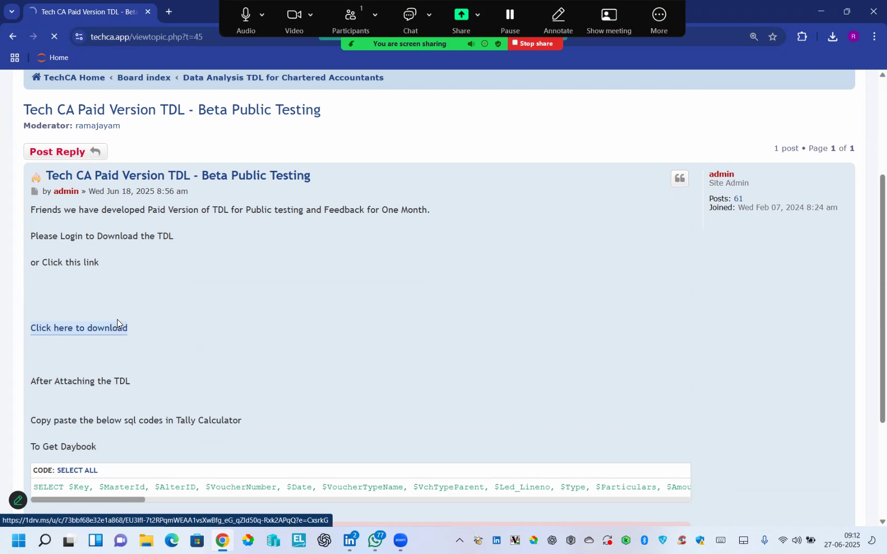
{"action": "left_click", "coordinate": [78, 328]}
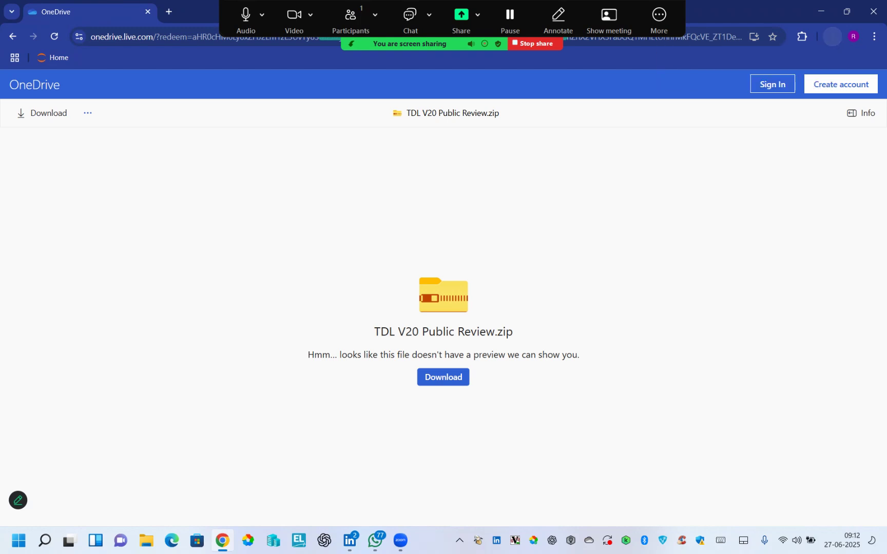
Download TDL V20 Public Review.zip from the OneDrive share page
{"action": "left_click", "coordinate": [831, 37]}
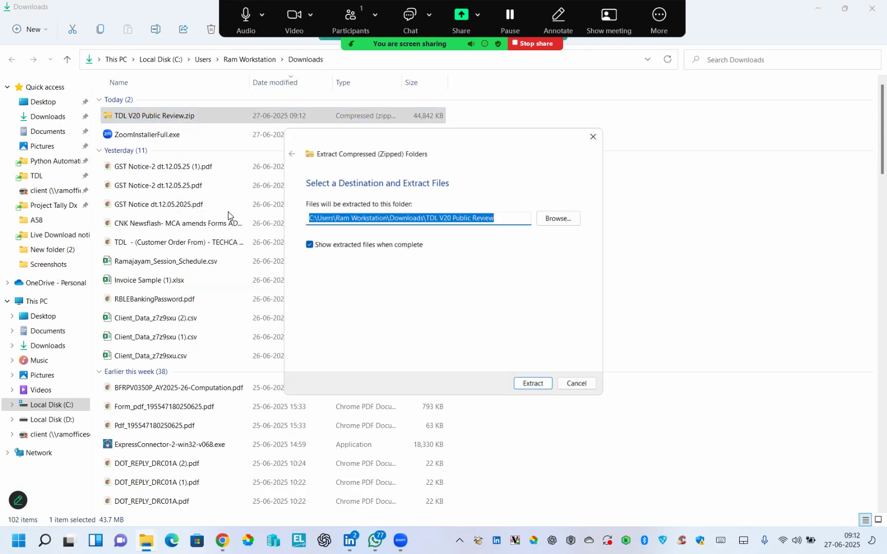
Extract the TDL V20 Public Review download and browse its CA TDL Beta 20 and workbook files
{"action": "left_click", "coordinate": [532, 384]}
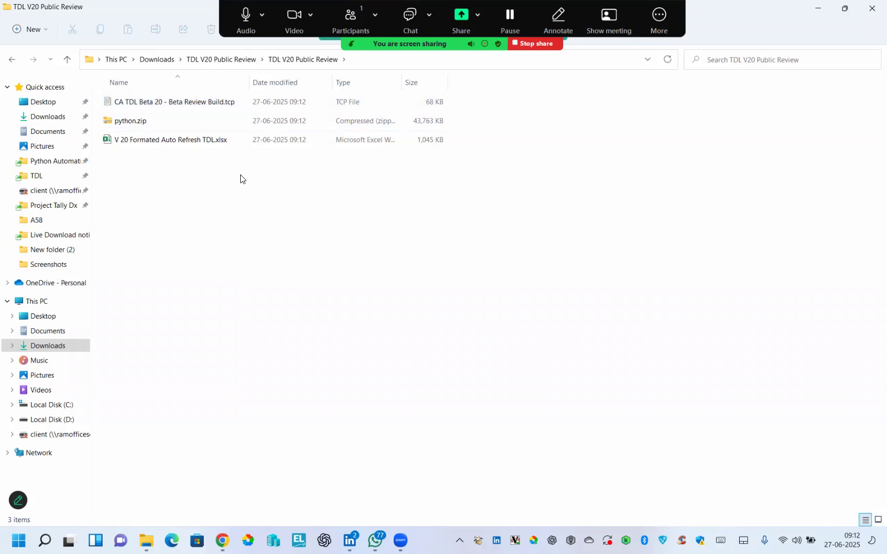
{"action": "left_click", "coordinate": [184, 103]}
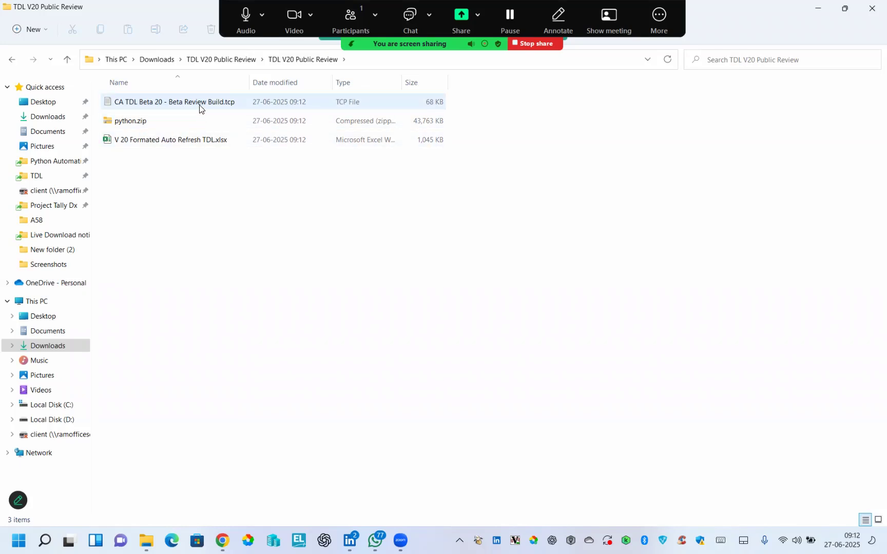
{"action": "left_click", "coordinate": [171, 102]}
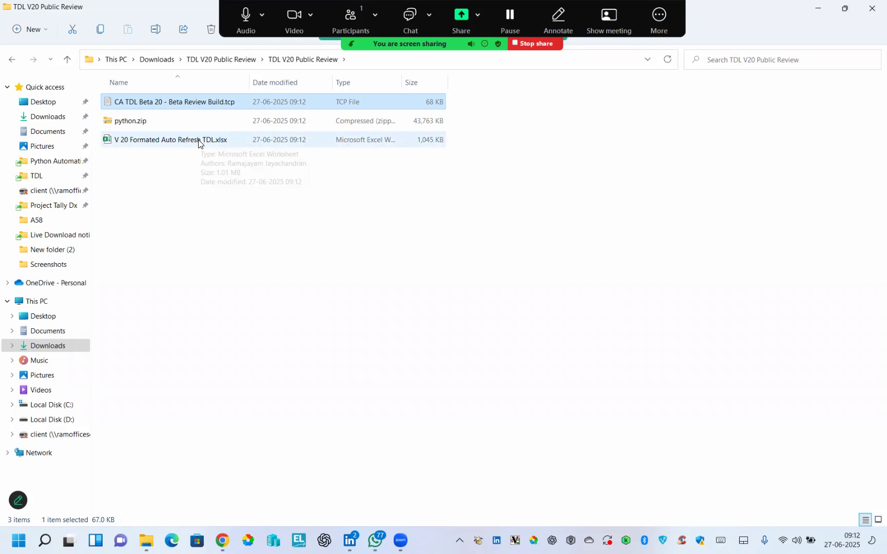
{"action": "left_click", "coordinate": [164, 139]}
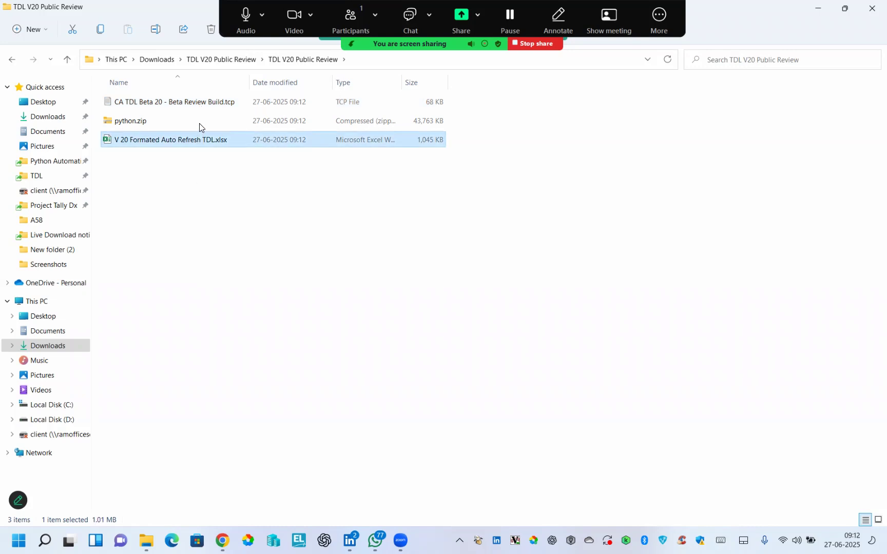
Extract python.zip into a python folder, then return to the TDL V20 Public Review folder
{"action": "right_click", "coordinate": [130, 120]}
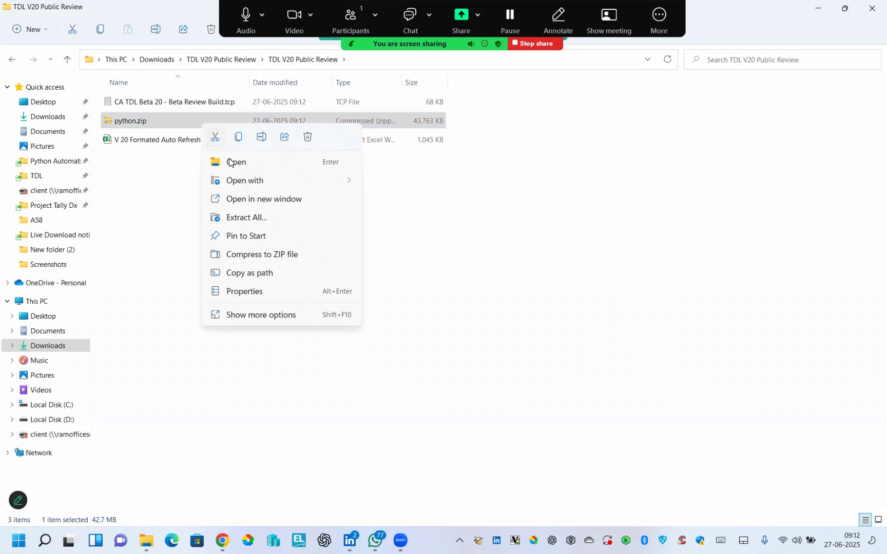
{"action": "left_click", "coordinate": [246, 218]}
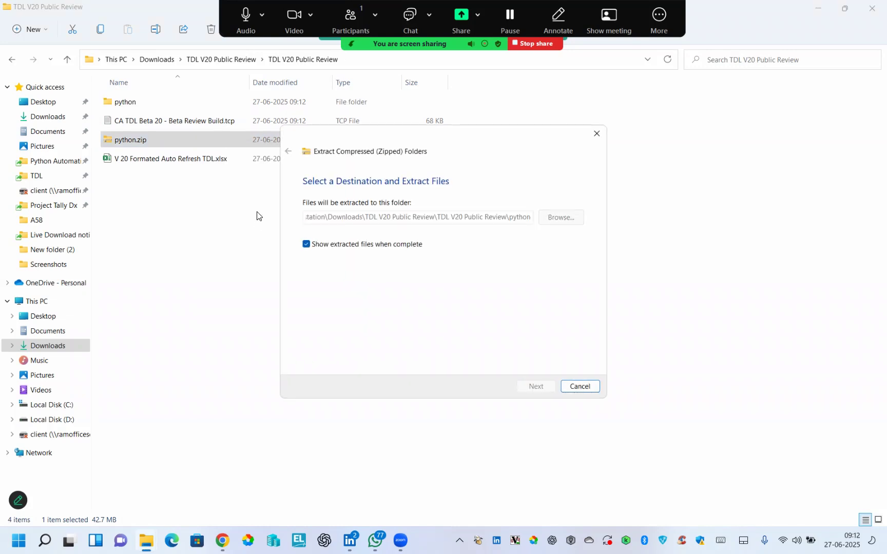
{"action": "left_click", "coordinate": [536, 386]}
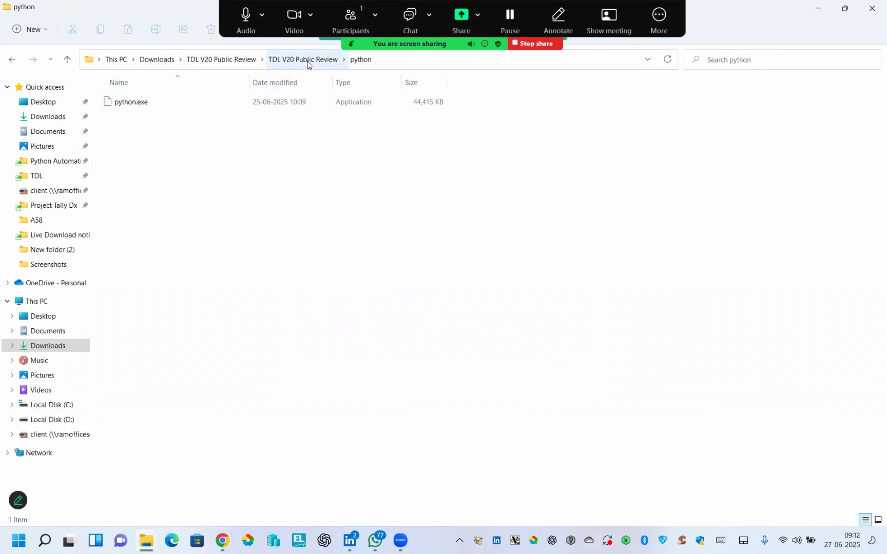
{"action": "mouse_move", "coordinate": [308, 63]}
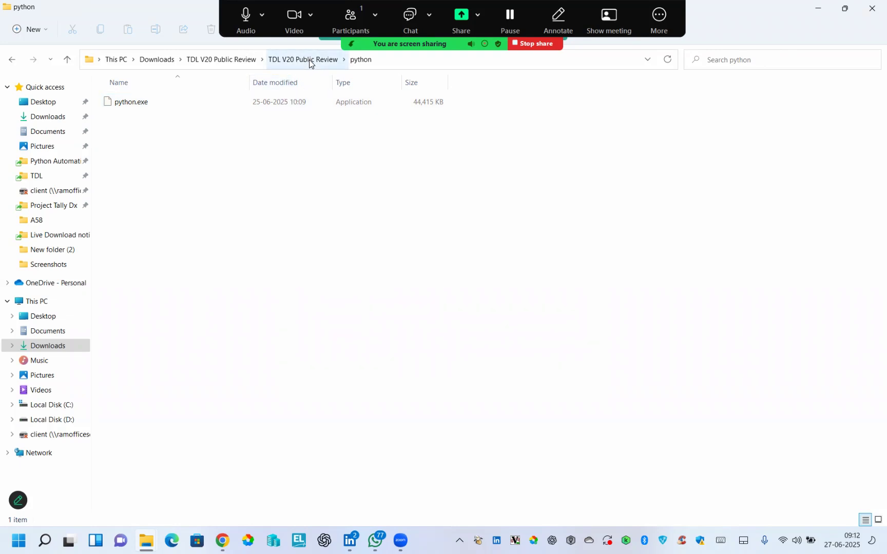
{"action": "left_click", "coordinate": [130, 102]}
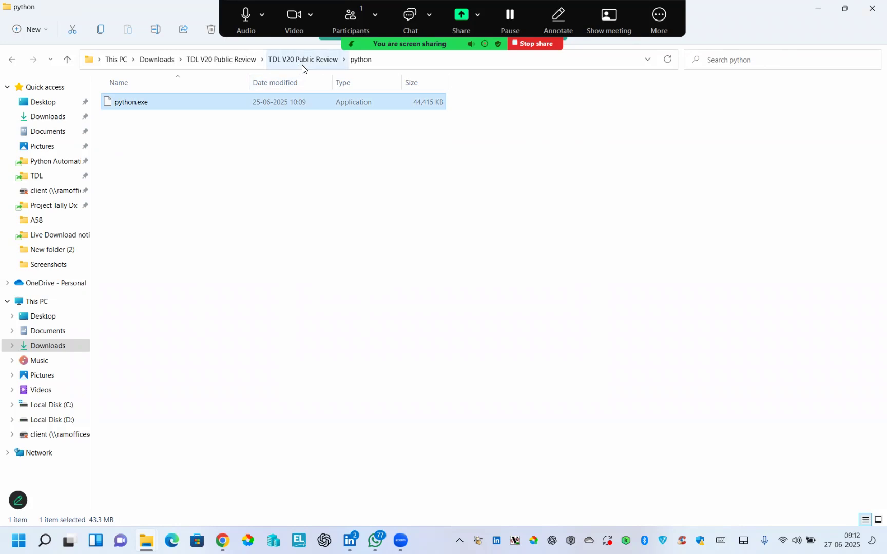
{"action": "left_click", "coordinate": [304, 60]}
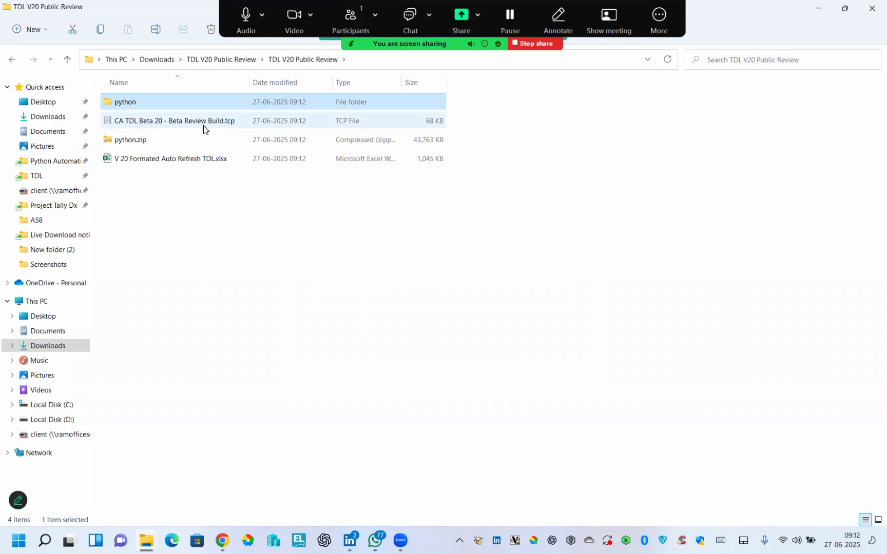
{"action": "double_click", "coordinate": [124, 101]}
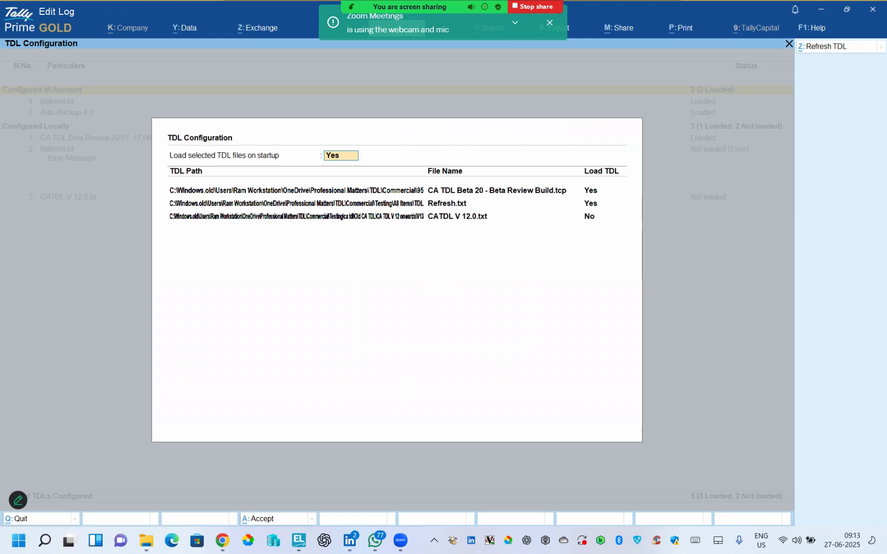
Point the first local TDL path to the CA TDL Beta 20 .tcp file
{"action": "left_click", "coordinate": [502, 190]}
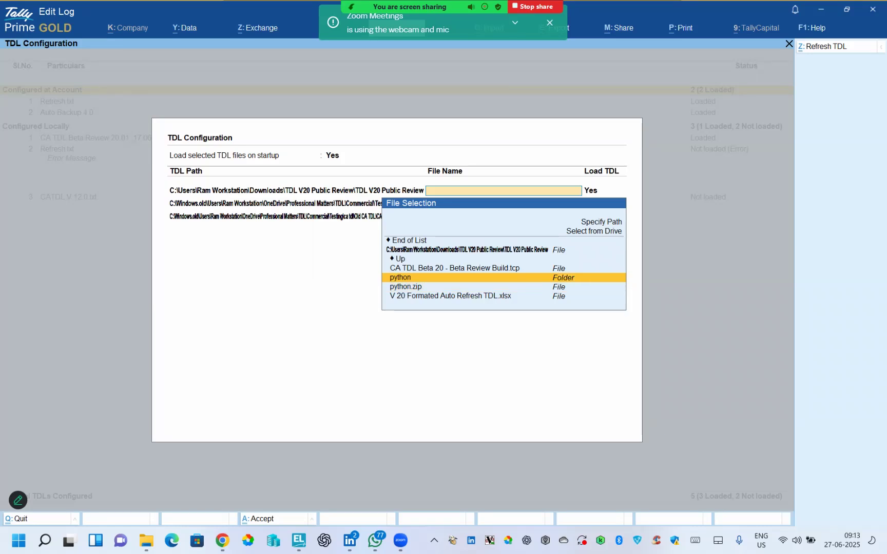
{"action": "left_click", "coordinate": [455, 268]}
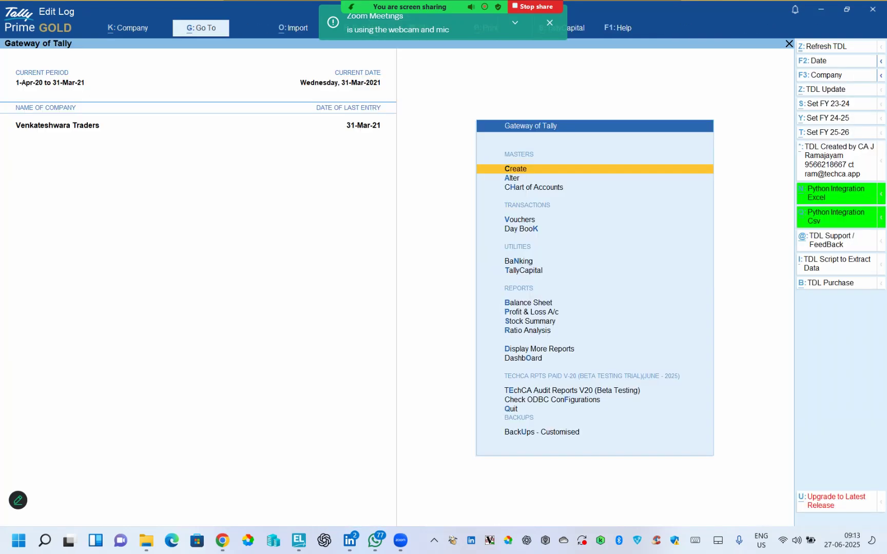
{"action": "mouse_move", "coordinate": [627, 46]}
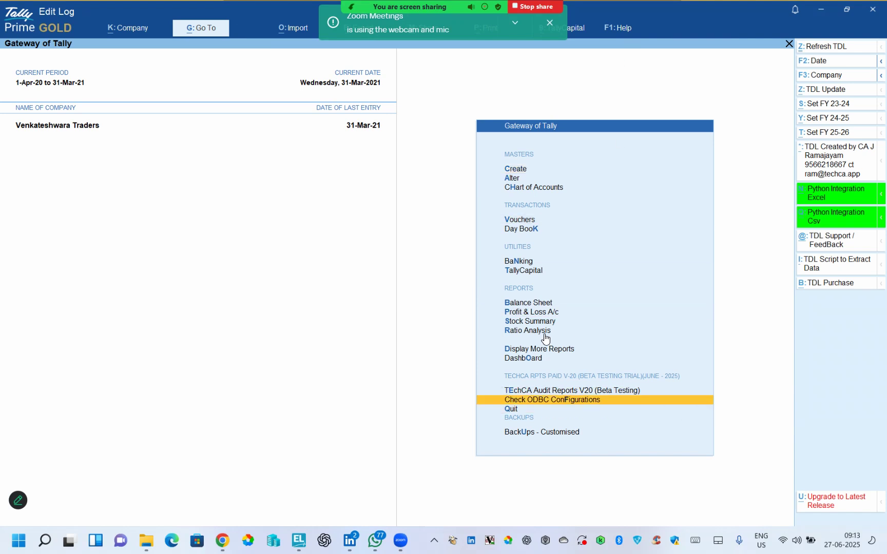
{"action": "key", "text": "Up"}
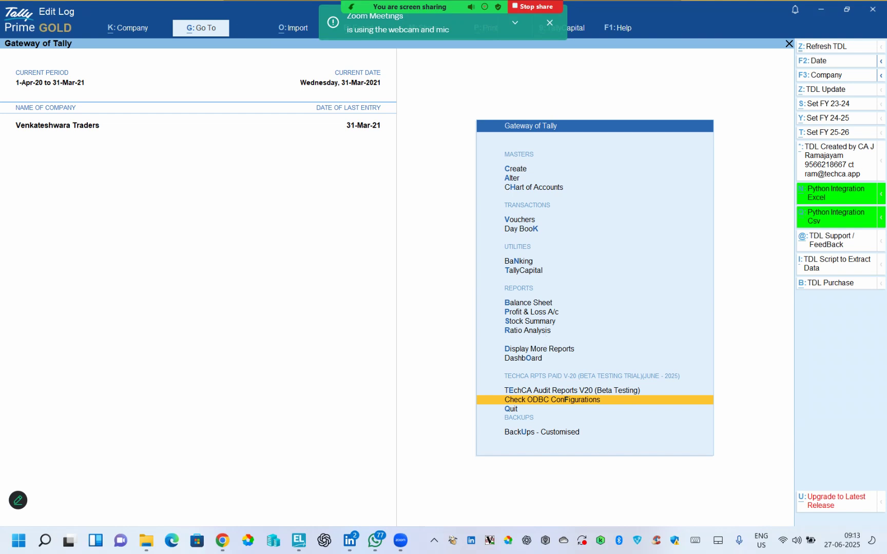
{"action": "mouse_move", "coordinate": [724, 423]}
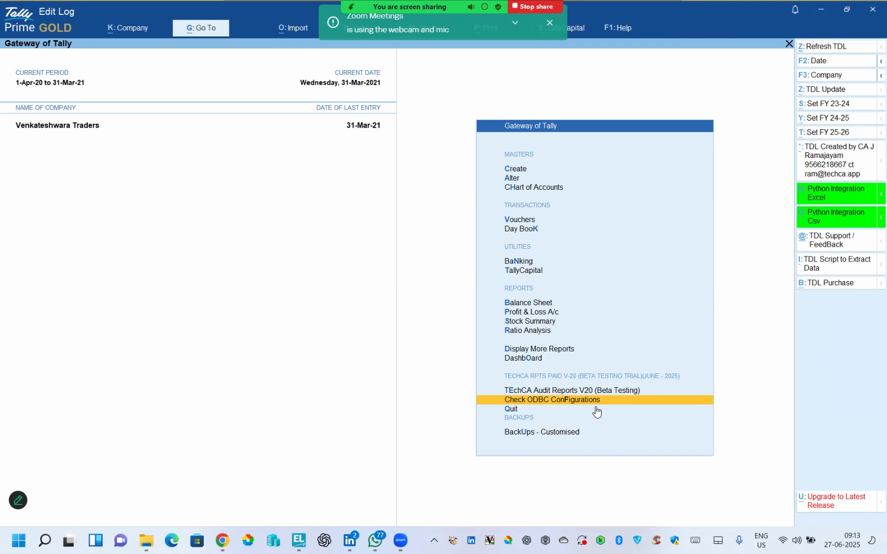
{"action": "mouse_move", "coordinate": [566, 413]}
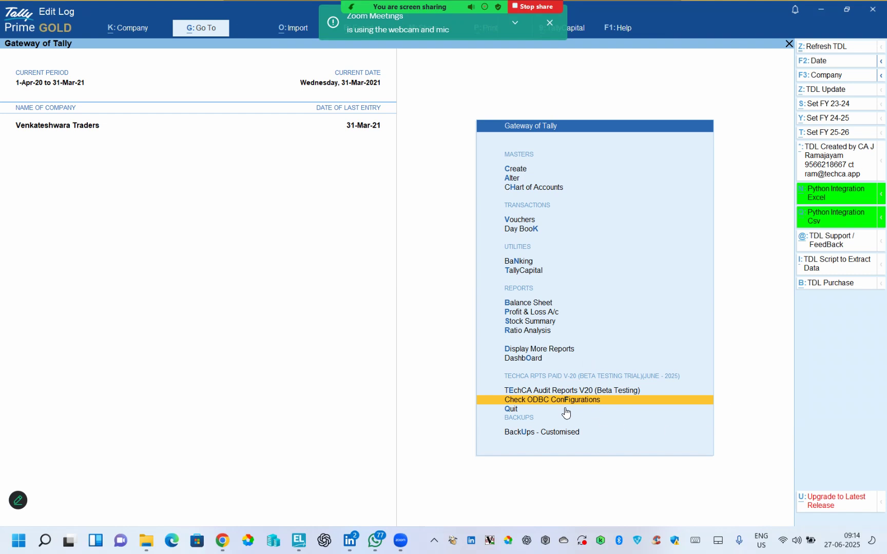
Open Check ODBC Configurations showing Client/Server with ODBC, port 9000, admin mode No
{"action": "left_click", "coordinate": [552, 400]}
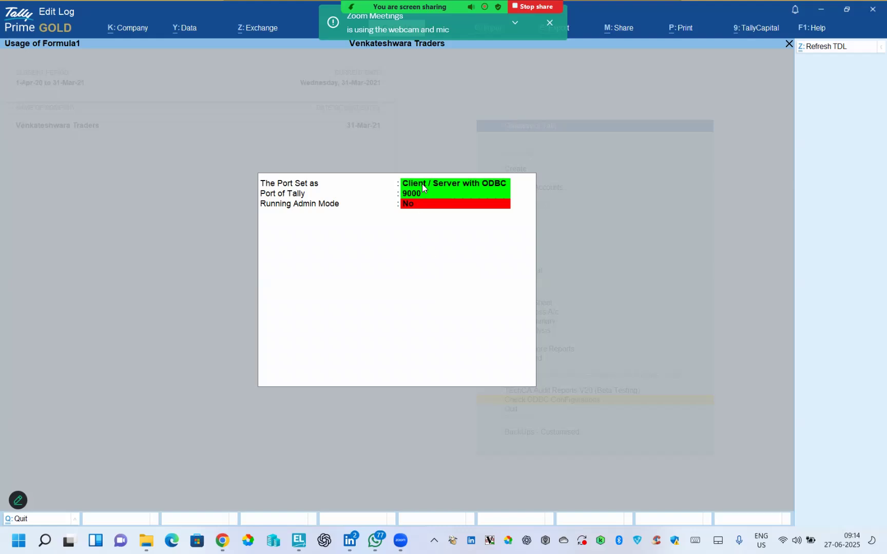
{"action": "mouse_move", "coordinate": [430, 202]}
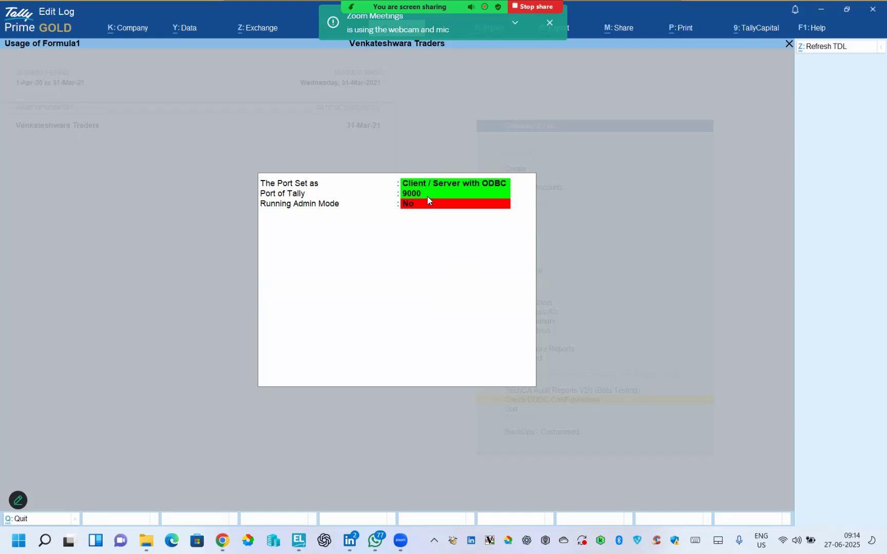
{"action": "mouse_move", "coordinate": [422, 191]}
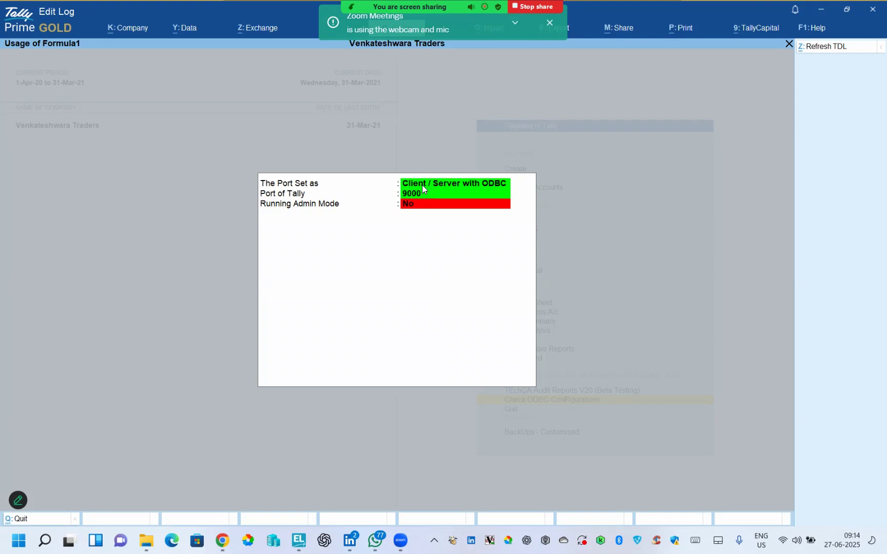
{"action": "mouse_move", "coordinate": [455, 191]}
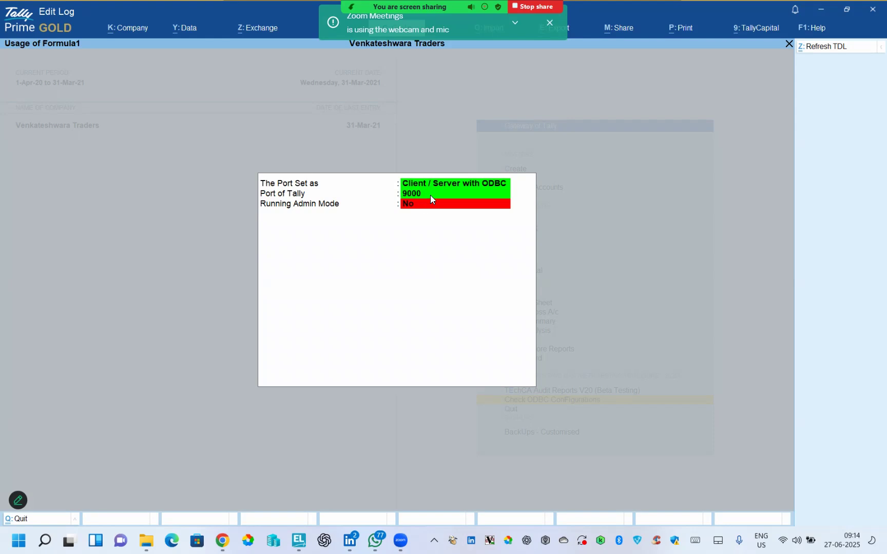
{"action": "mouse_move", "coordinate": [434, 194]}
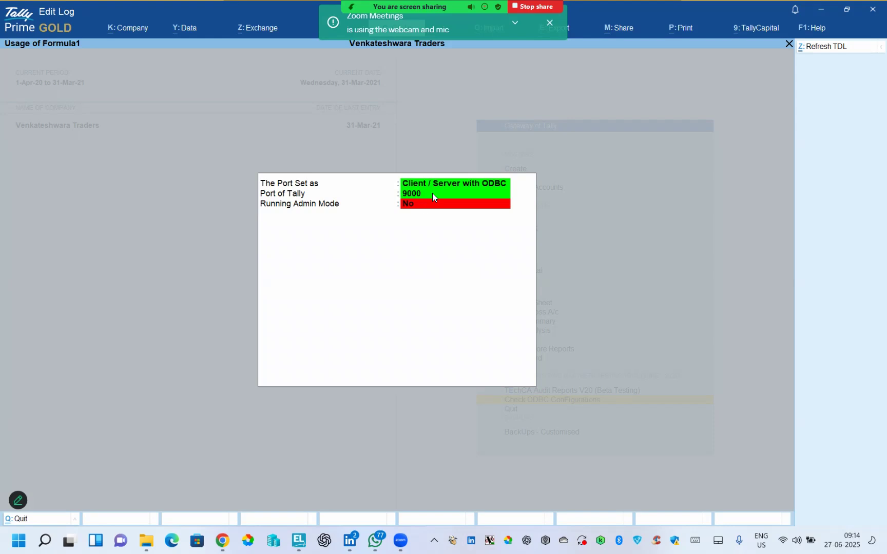
{"action": "mouse_move", "coordinate": [433, 196]}
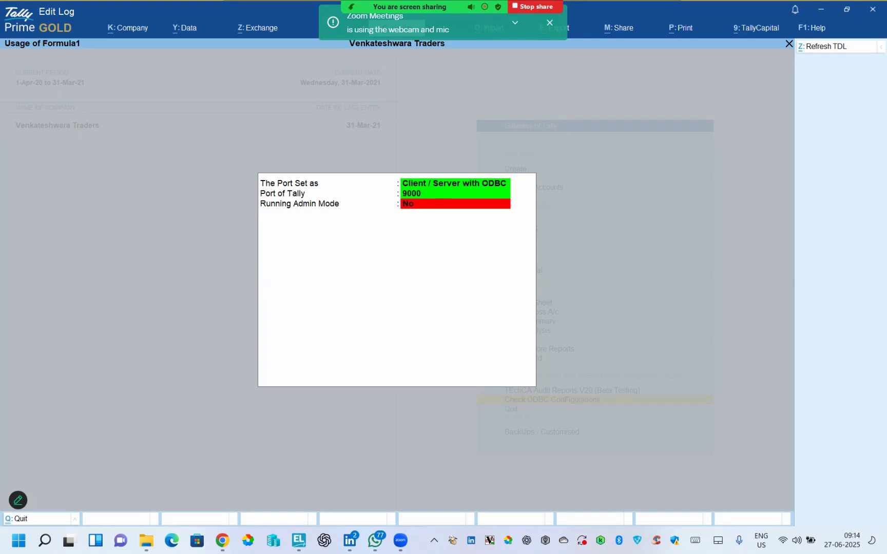
Set the Client/Server configuration to Both, accept it, and answer the restart prompt
{"action": "left_click", "coordinate": [814, 28]}
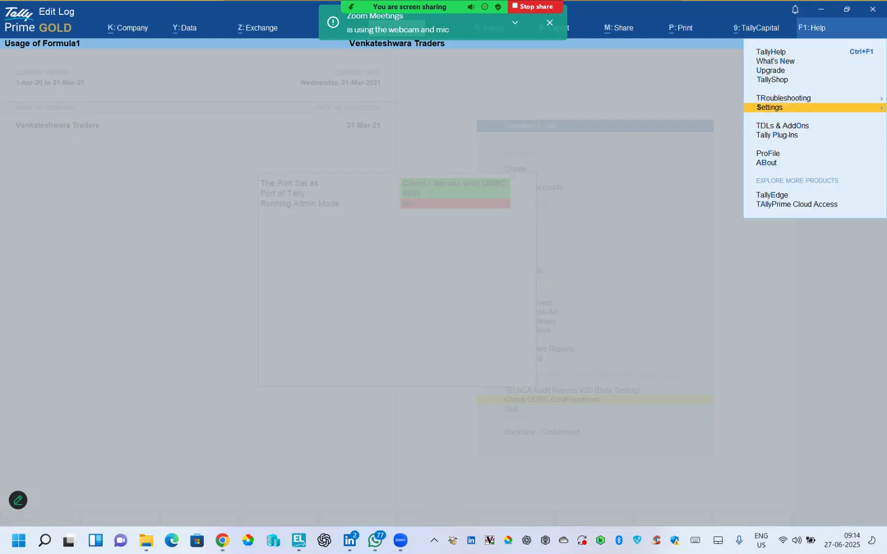
{"action": "left_click", "coordinate": [769, 107]}
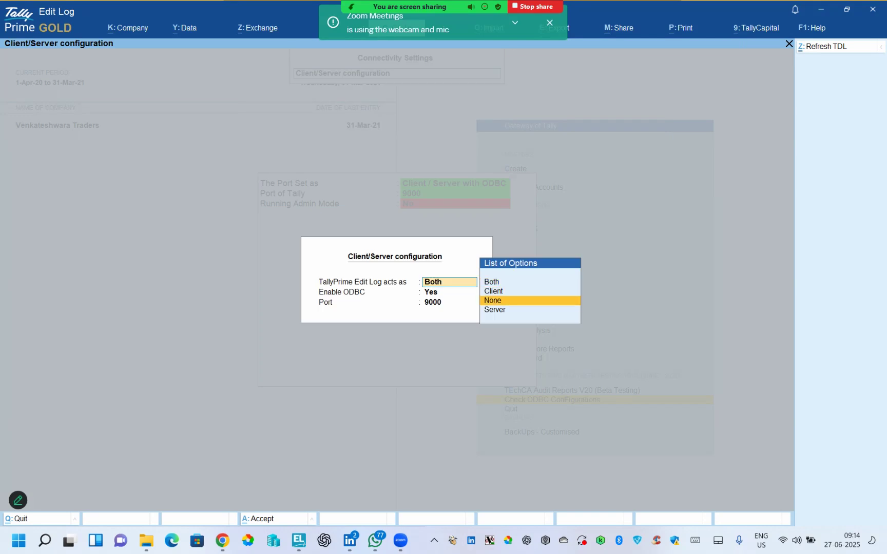
{"action": "left_click", "coordinate": [495, 310]}
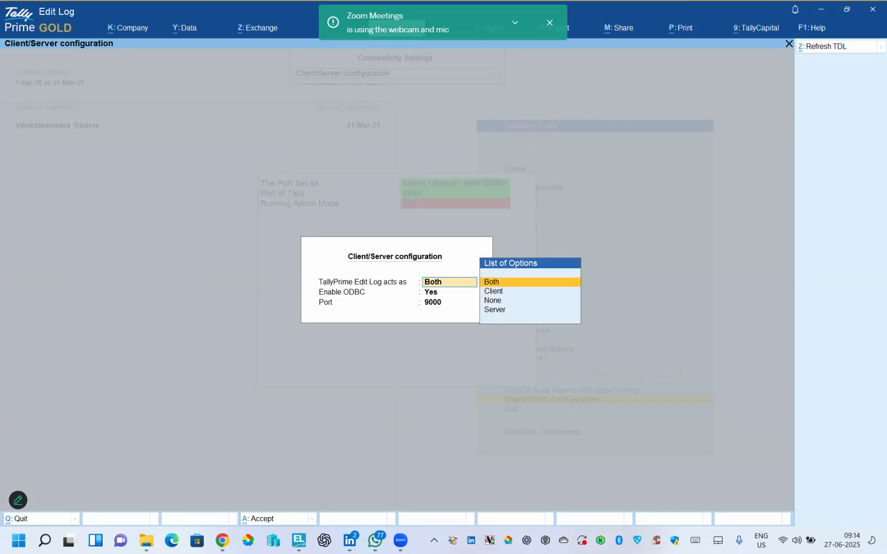
{"action": "left_click", "coordinate": [491, 282]}
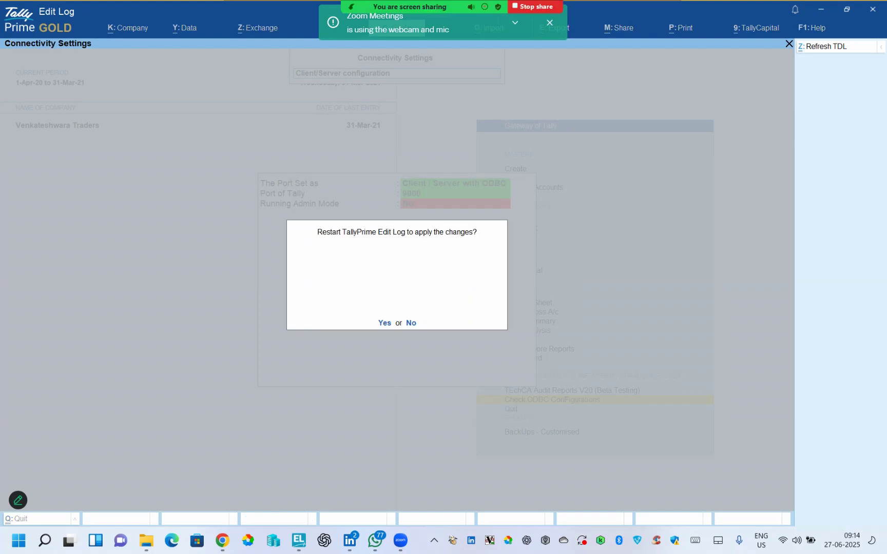
{"action": "left_click", "coordinate": [411, 323]}
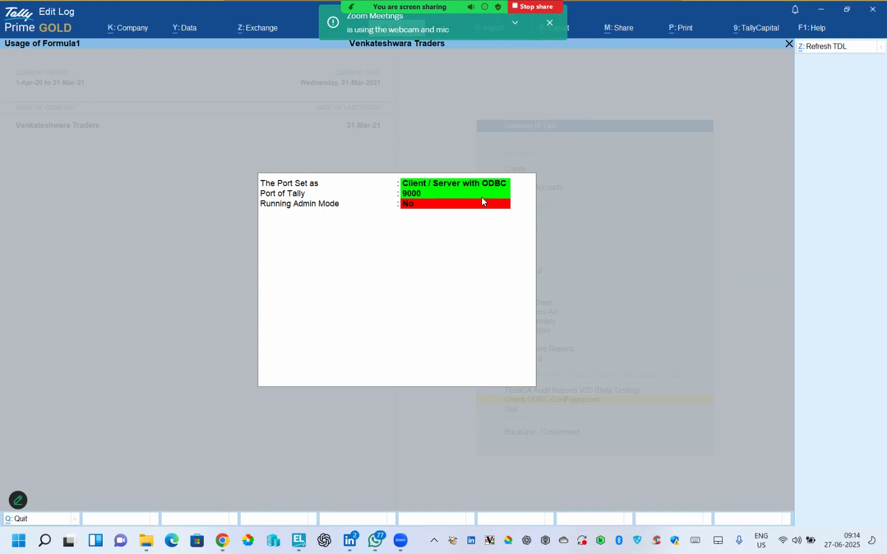
{"action": "mouse_move", "coordinate": [409, 208]}
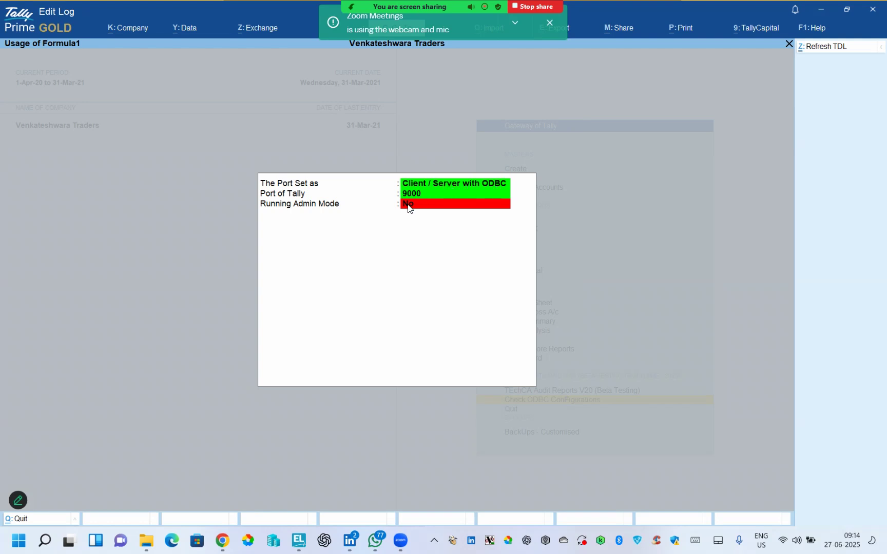
{"action": "mouse_move", "coordinate": [505, 220]}
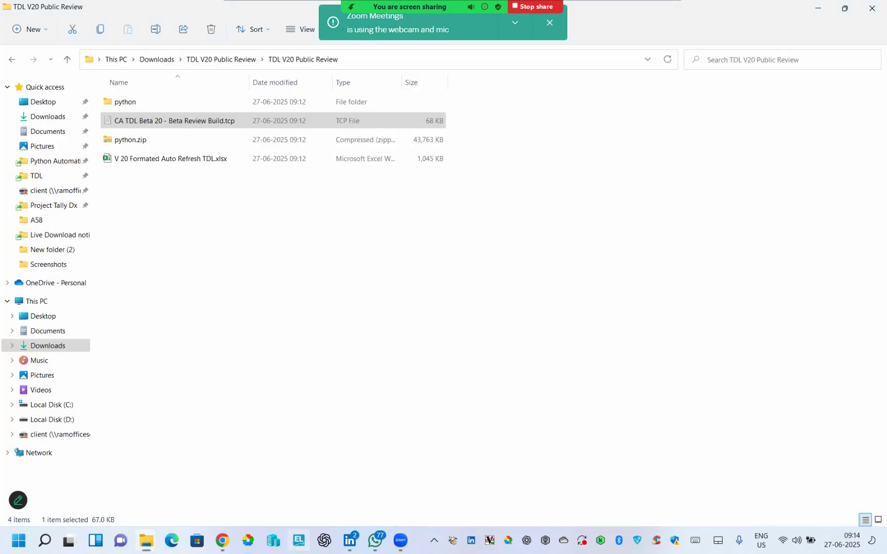
Relaunch TallyPrime Edit Log as administrator from the taskbar jump list
{"action": "right_click", "coordinate": [299, 540]}
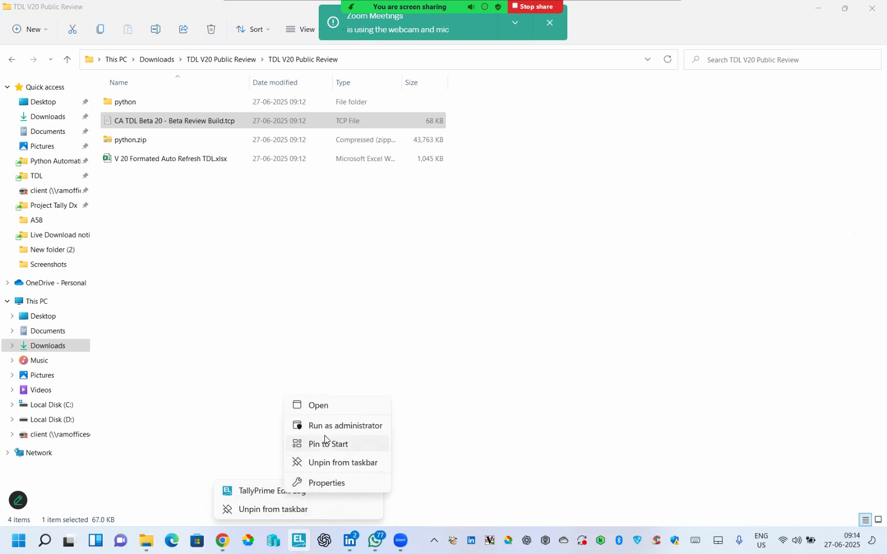
{"action": "left_click", "coordinate": [329, 434]}
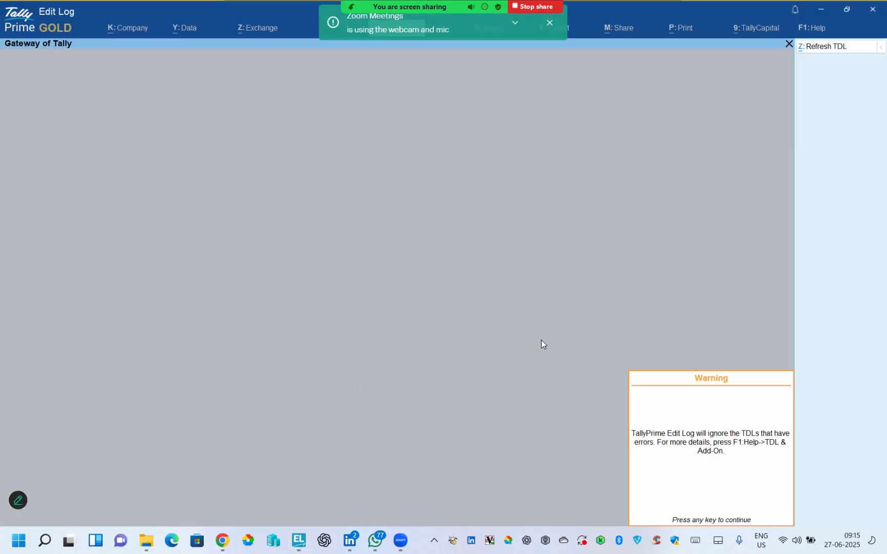
Dismiss the TDLs-with-errors warning to return to Gateway of Tally
{"action": "key", "text": "enter"}
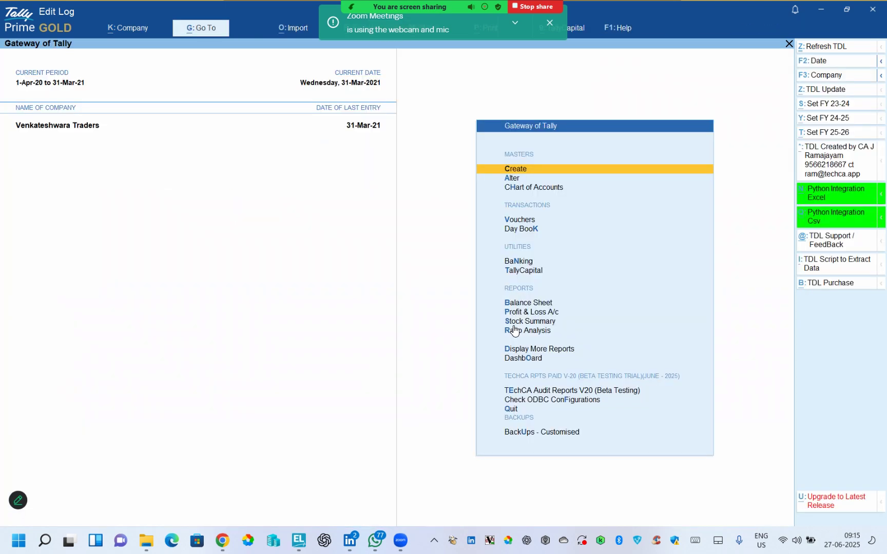
{"action": "left_click", "coordinate": [552, 399]}
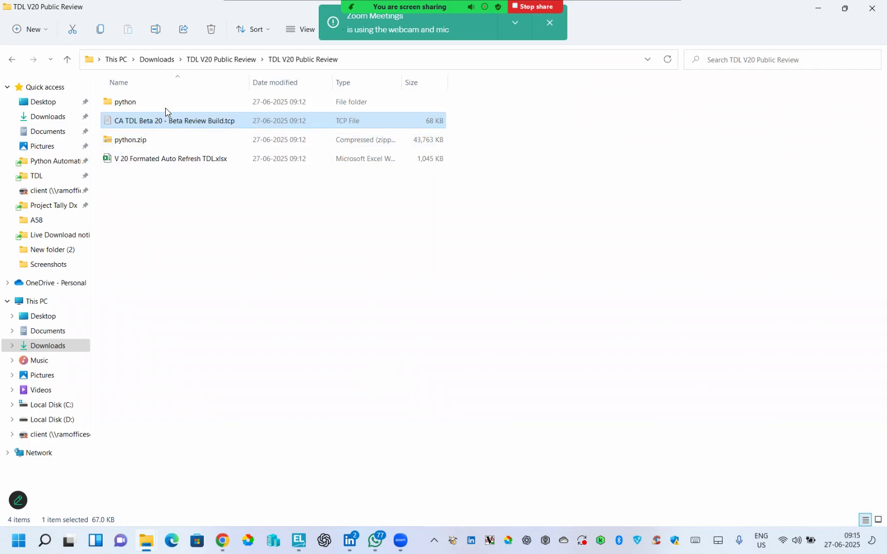
Run python.exe from the python folder, choosing More info and Run anyway on SmartScreen
{"action": "double_click", "coordinate": [125, 102]}
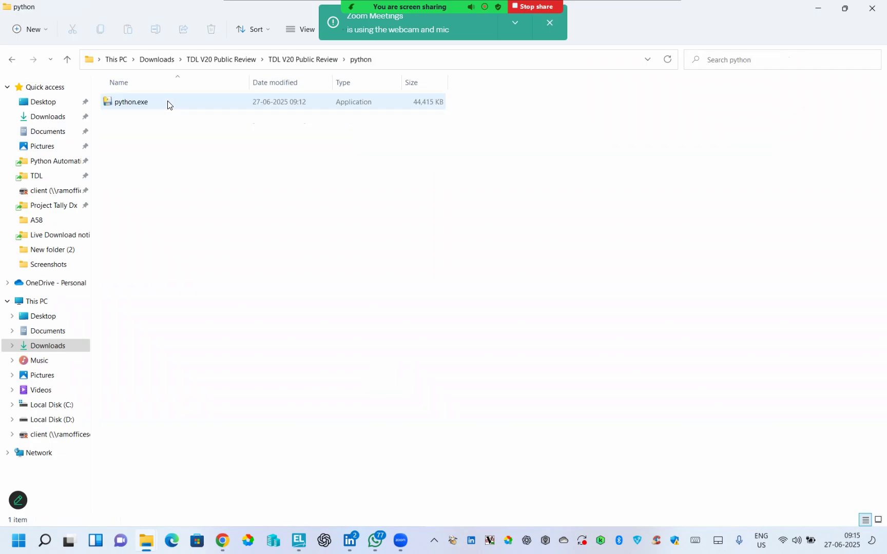
{"action": "double_click", "coordinate": [129, 102]}
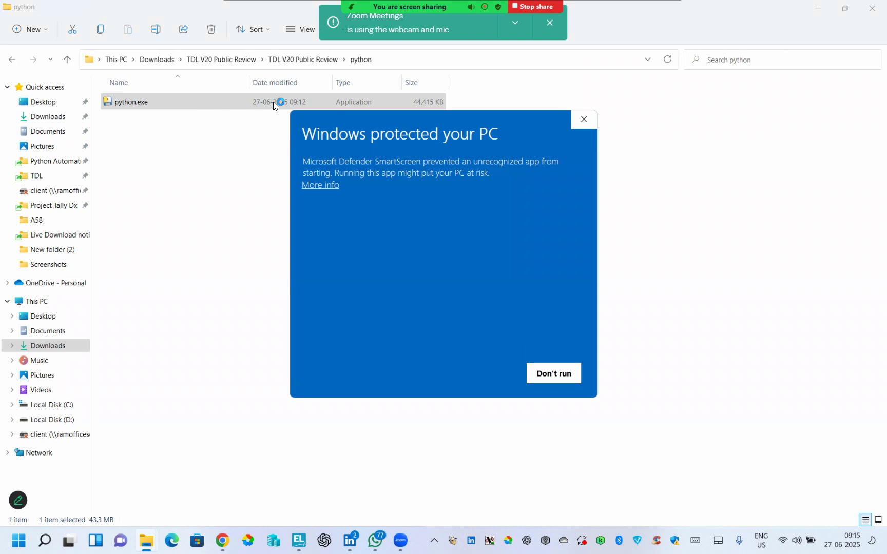
{"action": "mouse_move", "coordinate": [320, 186]}
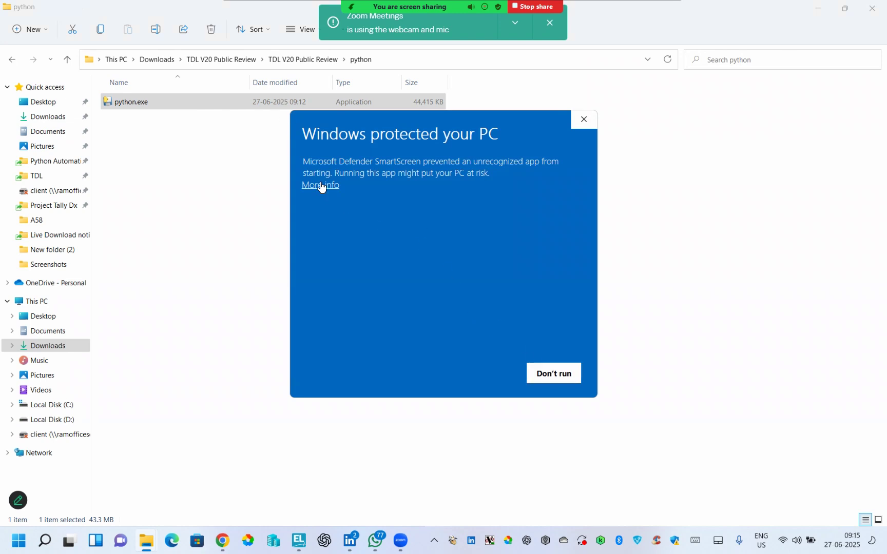
{"action": "left_click", "coordinate": [320, 186]}
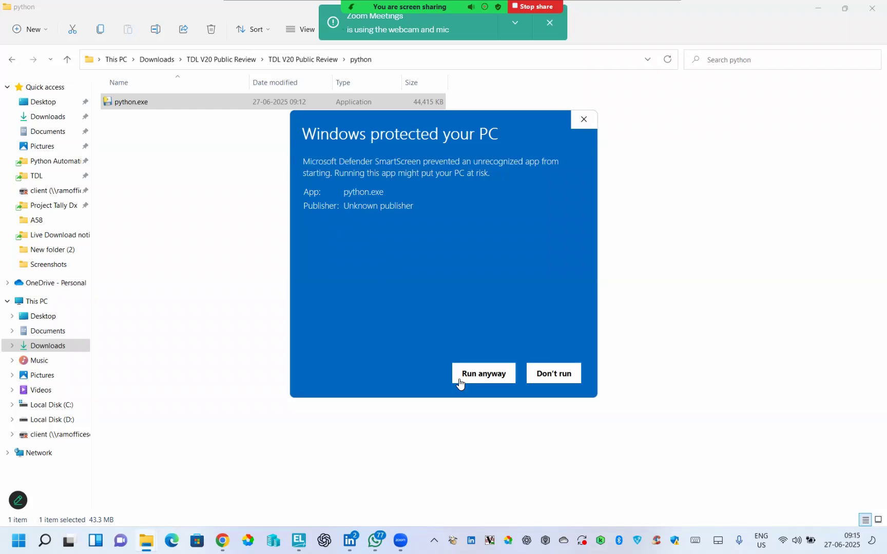
{"action": "left_click", "coordinate": [484, 373]}
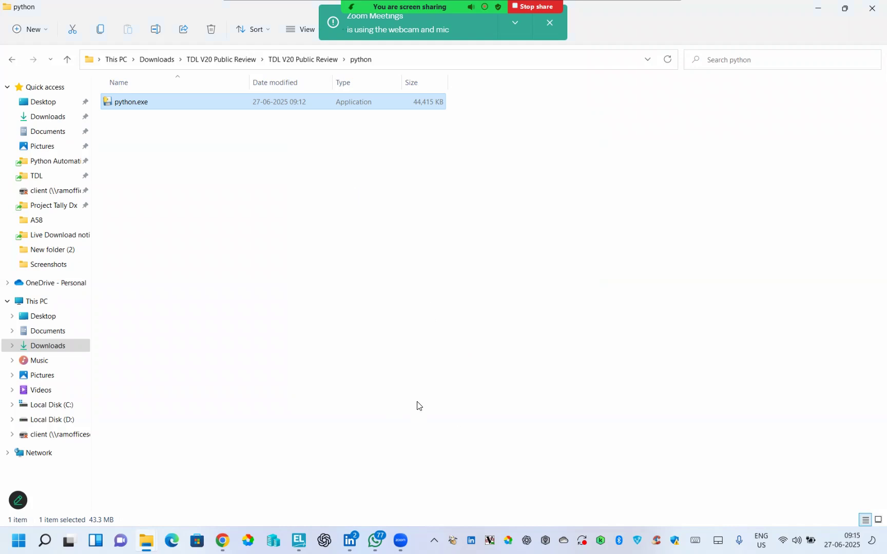
Switch back to TallyPrime so Tally Data Exporter loads with Venkateshwara Traders, 2020-21
{"action": "left_click", "coordinate": [298, 540]}
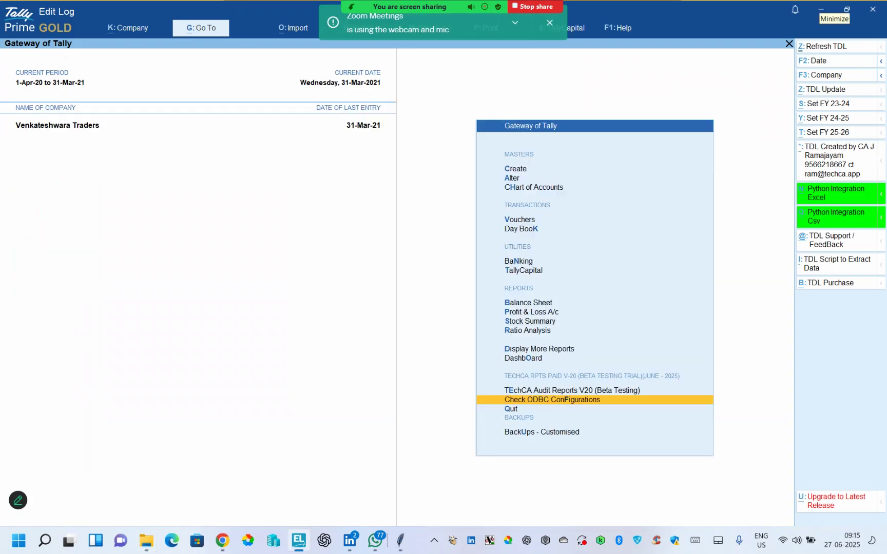
{"action": "key", "text": "Alt+Tab"}
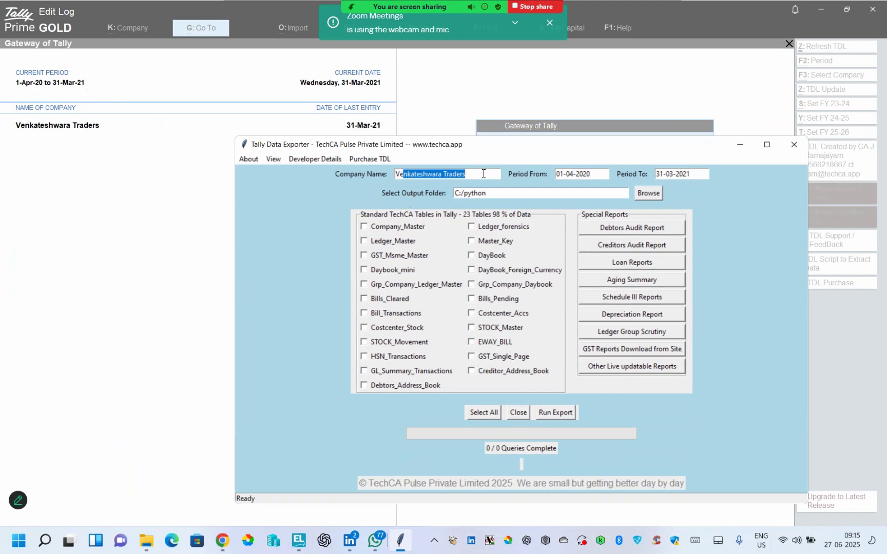
{"action": "mouse_move", "coordinate": [438, 150]}
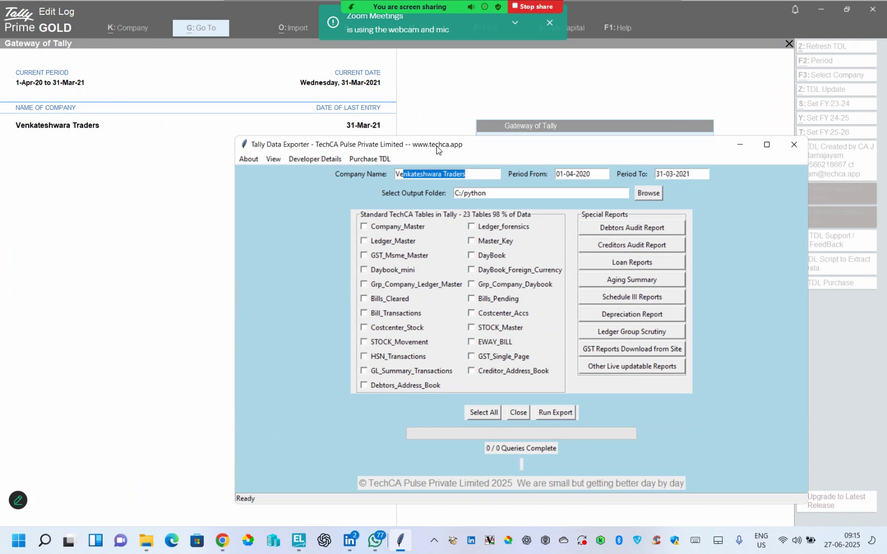
{"action": "mouse_move", "coordinate": [174, 112]}
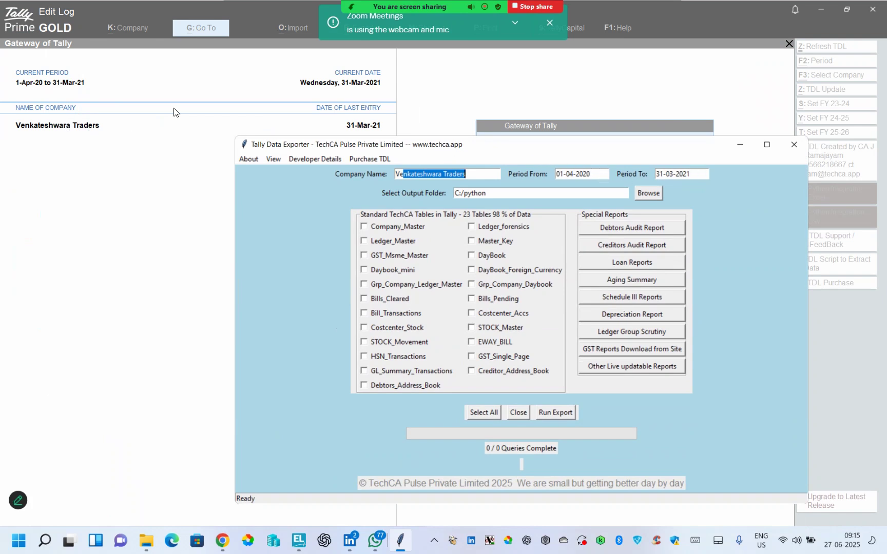
{"action": "mouse_move", "coordinate": [607, 205]}
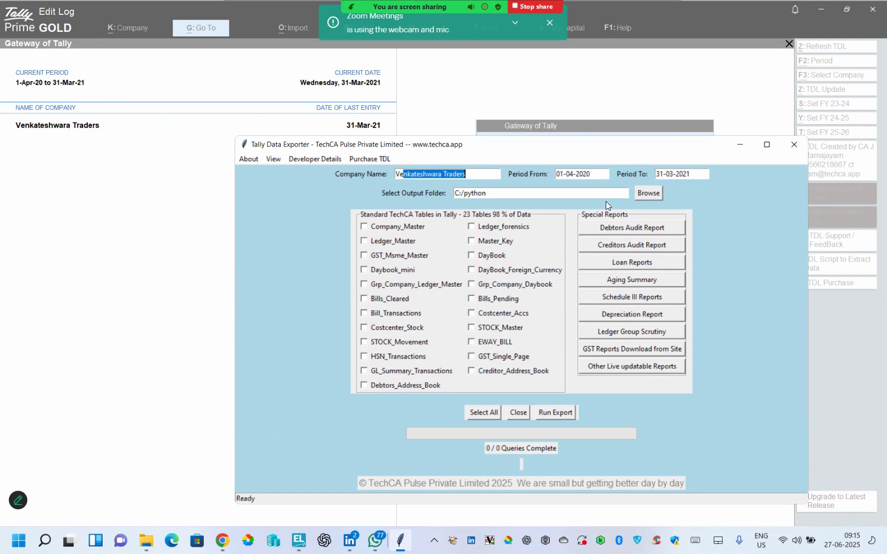
{"action": "mouse_move", "coordinate": [515, 202]}
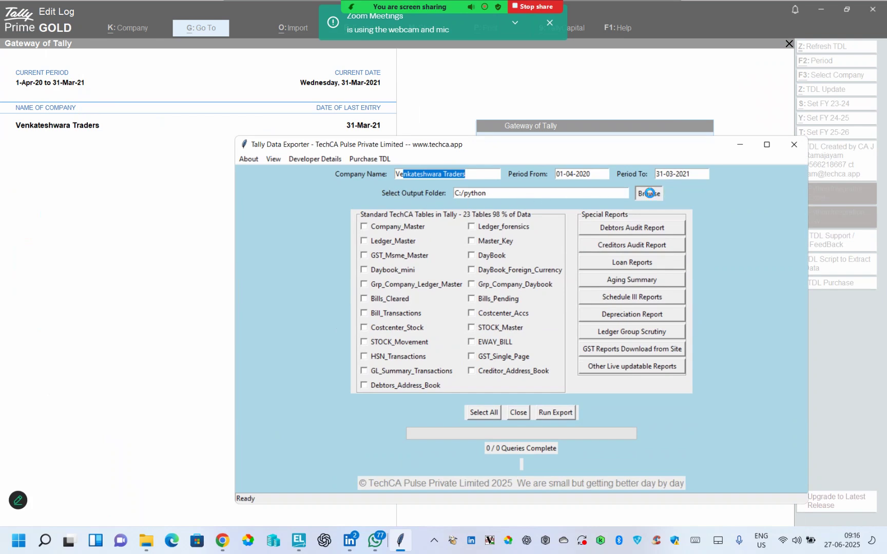
{"action": "mouse_move", "coordinate": [483, 439]}
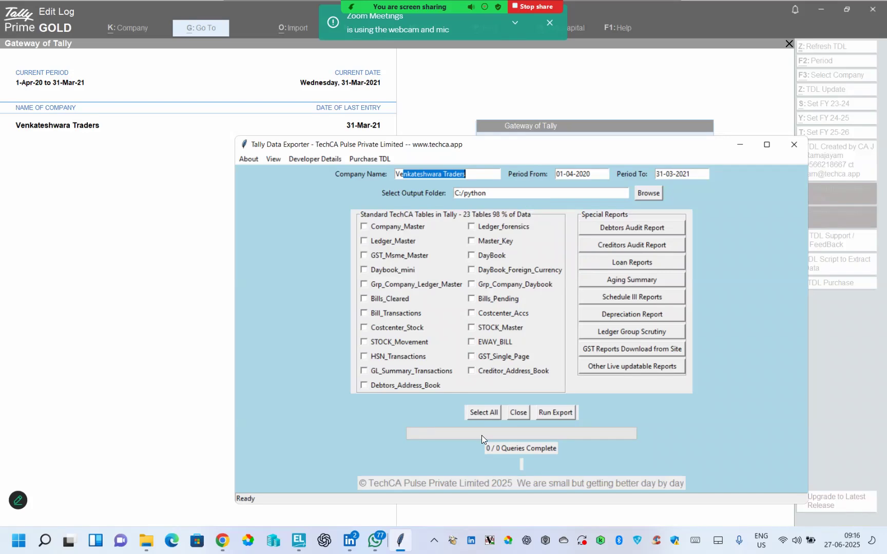
{"action": "mouse_move", "coordinate": [468, 281]}
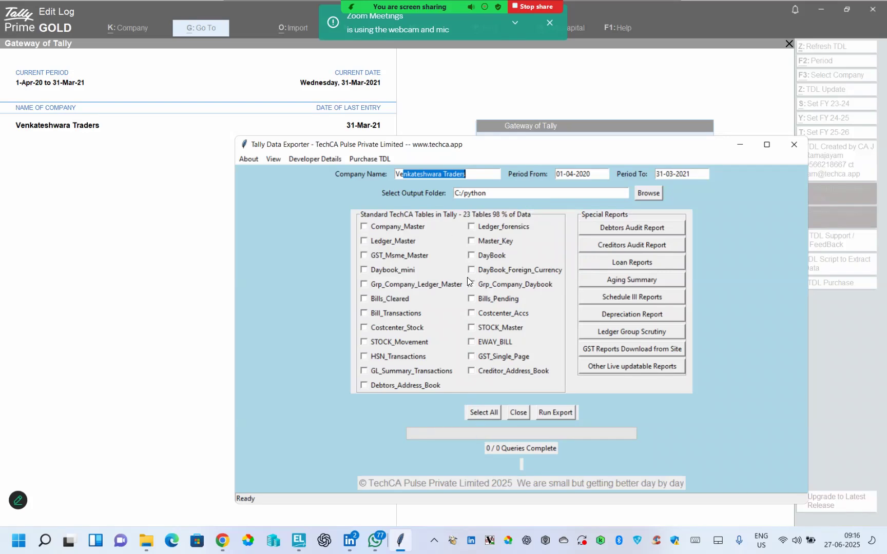
{"action": "mouse_move", "coordinate": [400, 241]}
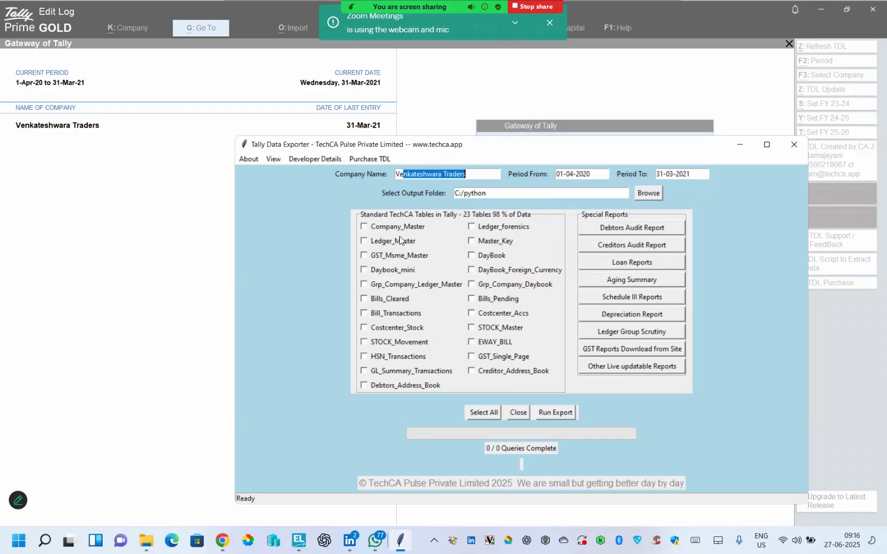
Export the Ledger_Master table (97 rows) and open the resulting workbook in Excel
{"action": "left_click", "coordinate": [364, 241]}
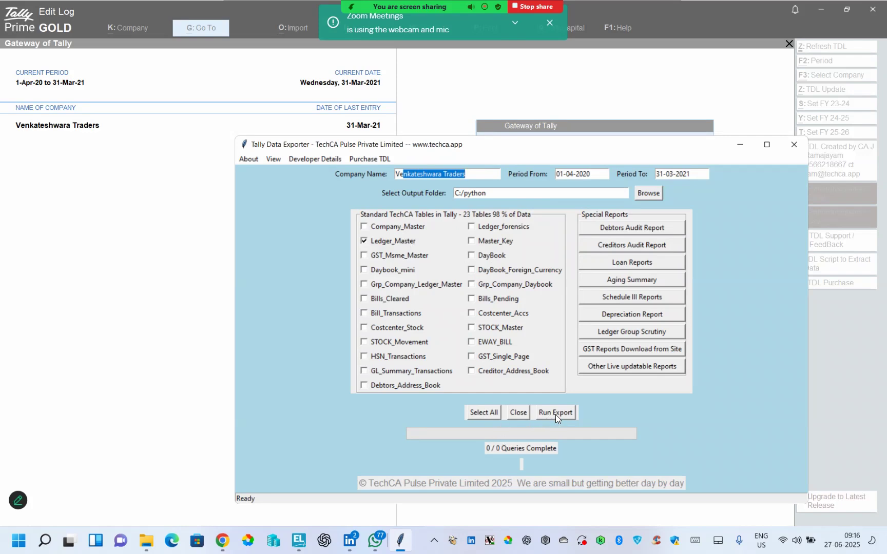
{"action": "left_click", "coordinate": [555, 412]}
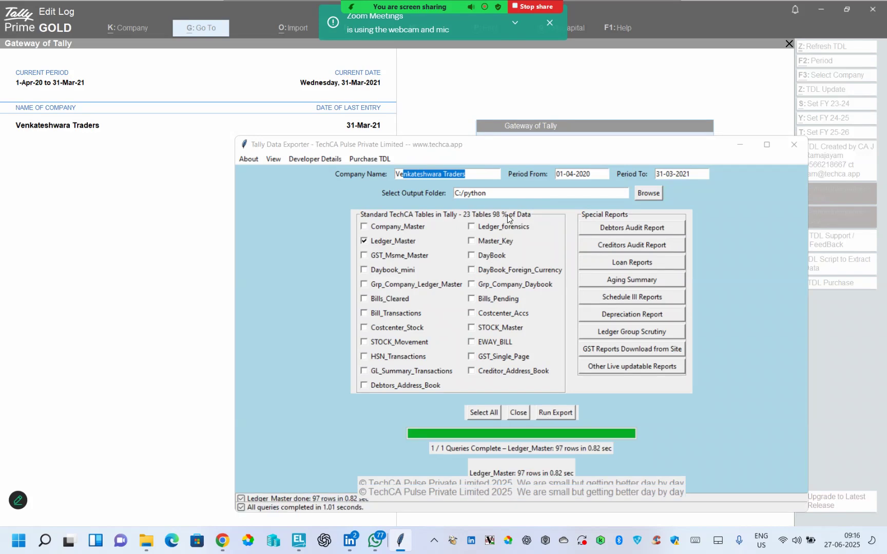
{"action": "left_click", "coordinate": [556, 412]}
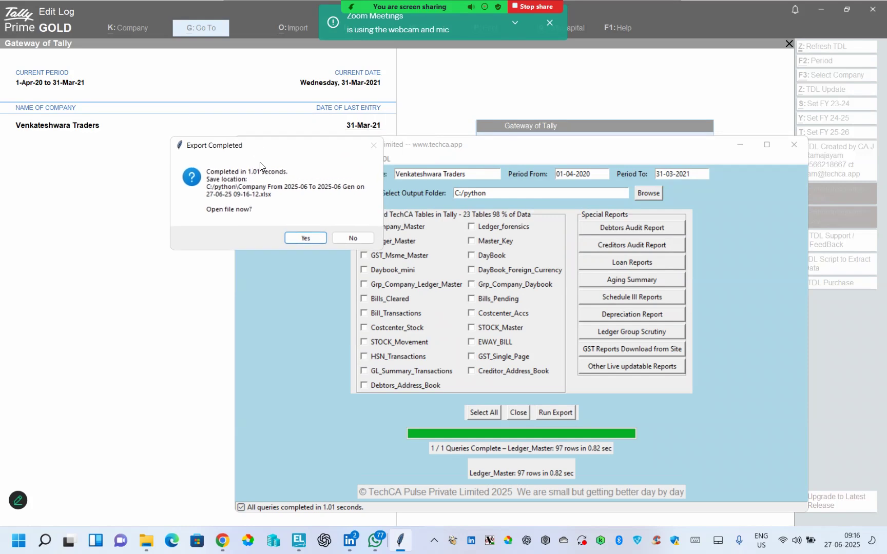
{"action": "mouse_move", "coordinate": [254, 183]}
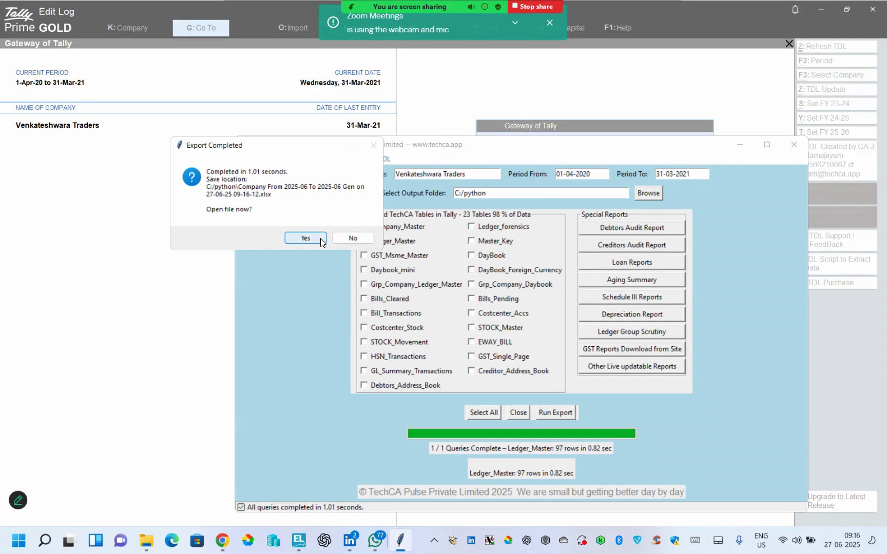
{"action": "left_click", "coordinate": [305, 238]}
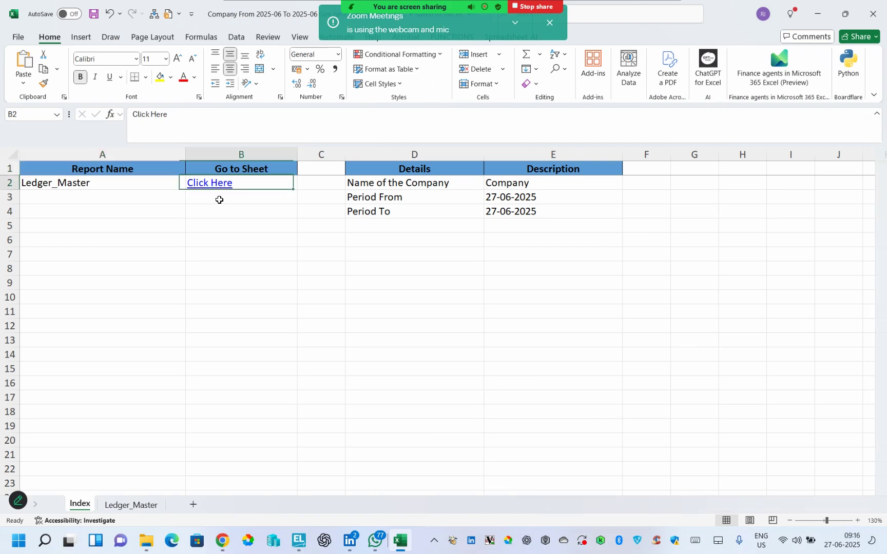
Follow the Click Here link in B2 to the Ledger_Master sheet
{"action": "left_click", "coordinate": [209, 183]}
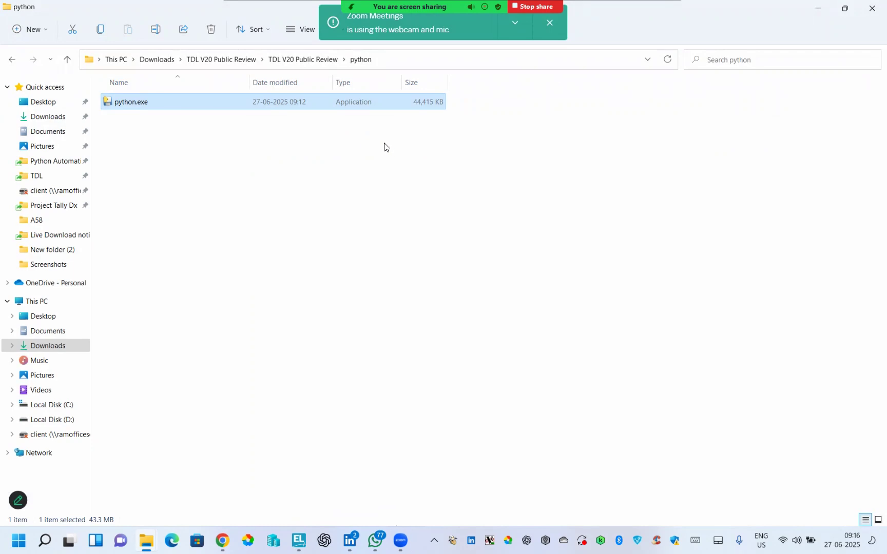
Launch python.exe and open the exported workbook of all 23 Venkateshwara Traders tables
{"action": "double_click", "coordinate": [131, 101]}
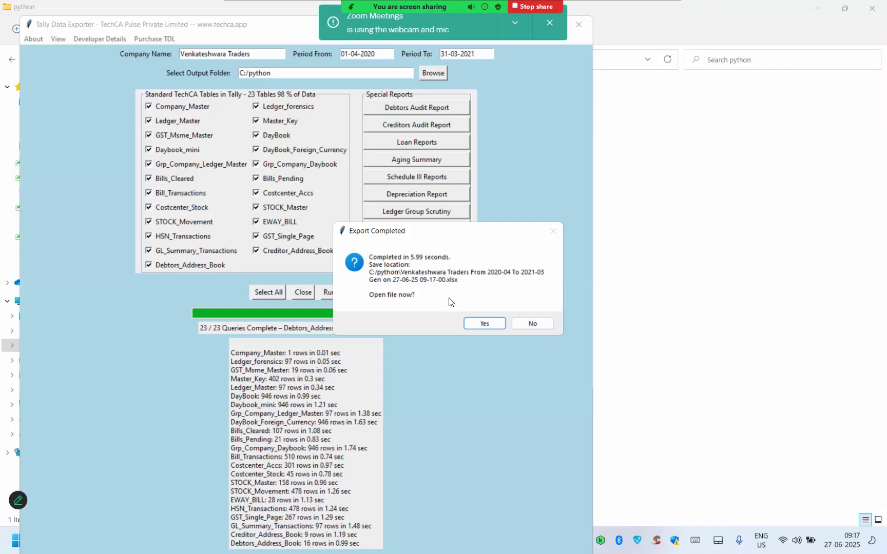
{"action": "mouse_move", "coordinate": [480, 319]}
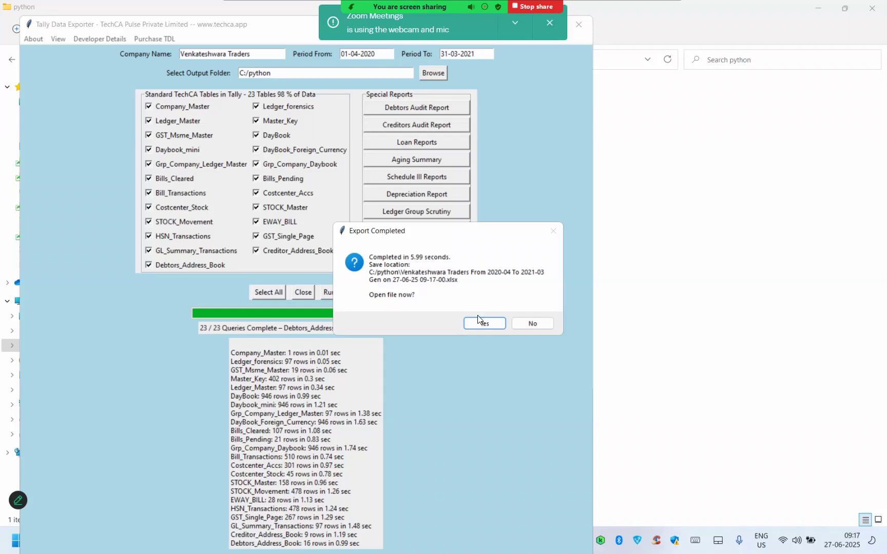
{"action": "left_click", "coordinate": [483, 323]}
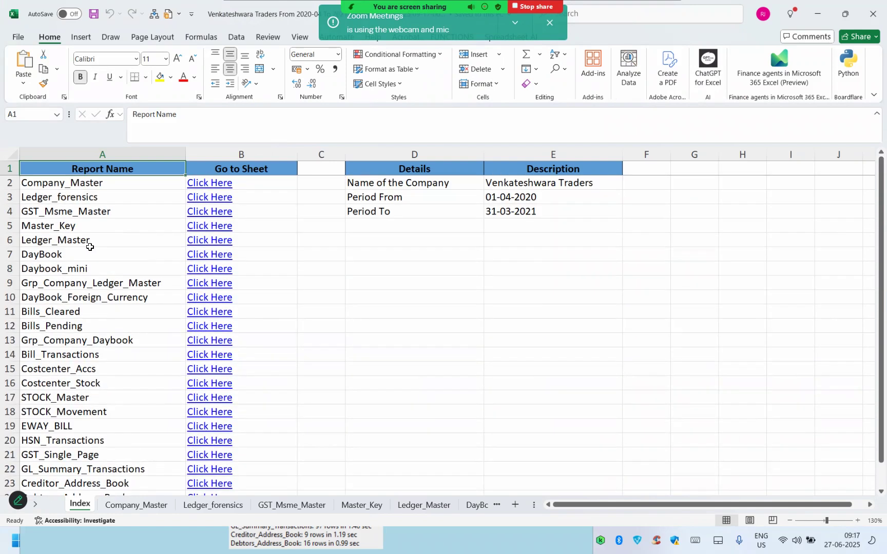
Browse the report names listed on the 23-table Index sheet
{"action": "left_click_drag", "start_coordinate": [41, 254], "coordinate": [83, 298]}
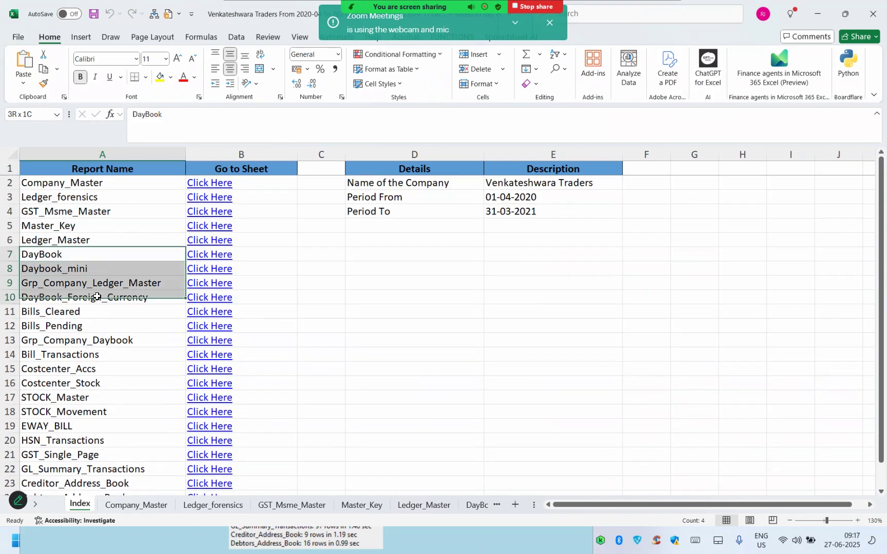
{"action": "left_click", "coordinate": [92, 283]}
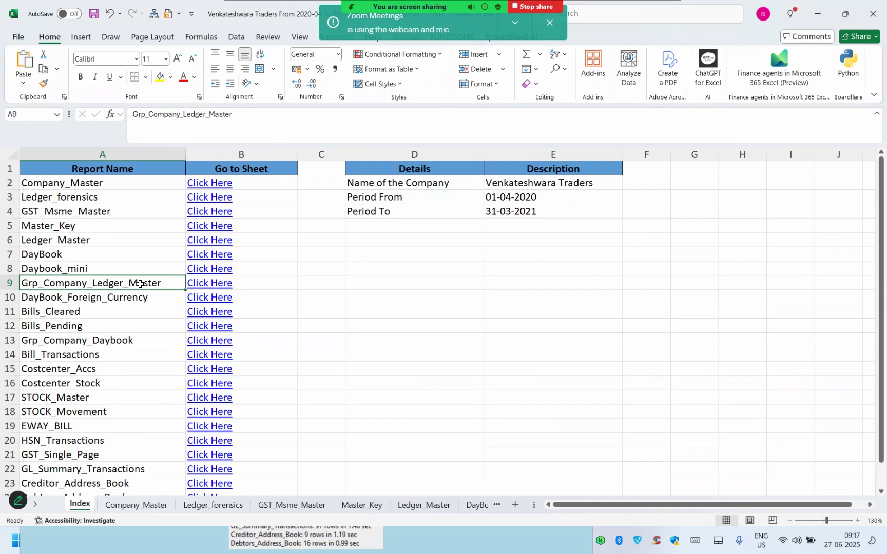
{"action": "mouse_move", "coordinate": [144, 301]}
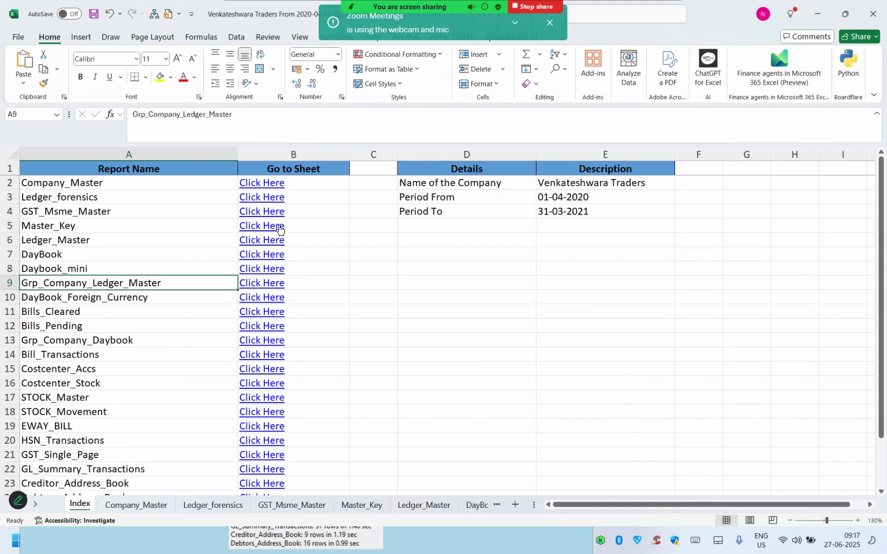
{"action": "scroll", "scroll_direction": "down", "scroll_amount": 3}
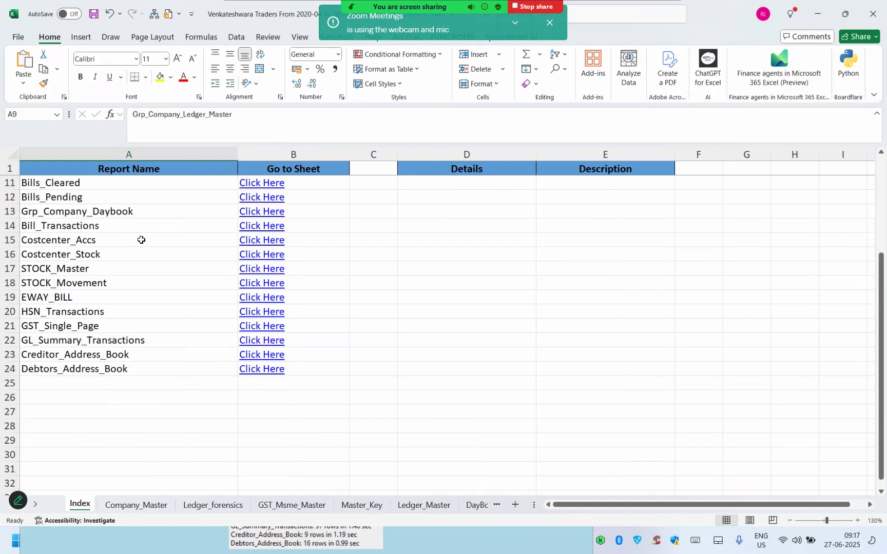
Open the Costcenter_Accs sheet from its link, scroll its records, then return to Index
{"action": "left_click", "coordinate": [261, 241]}
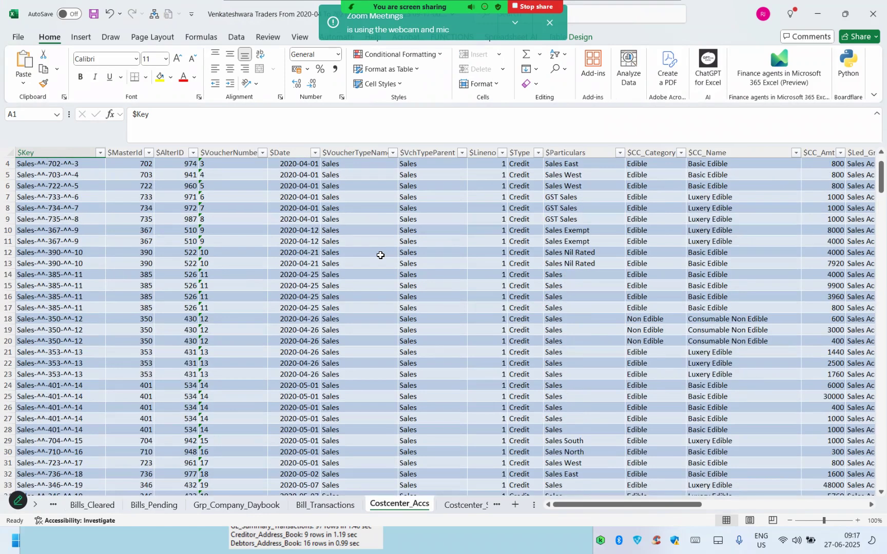
{"action": "scroll", "scroll_direction": "down", "scroll_amount": 3}
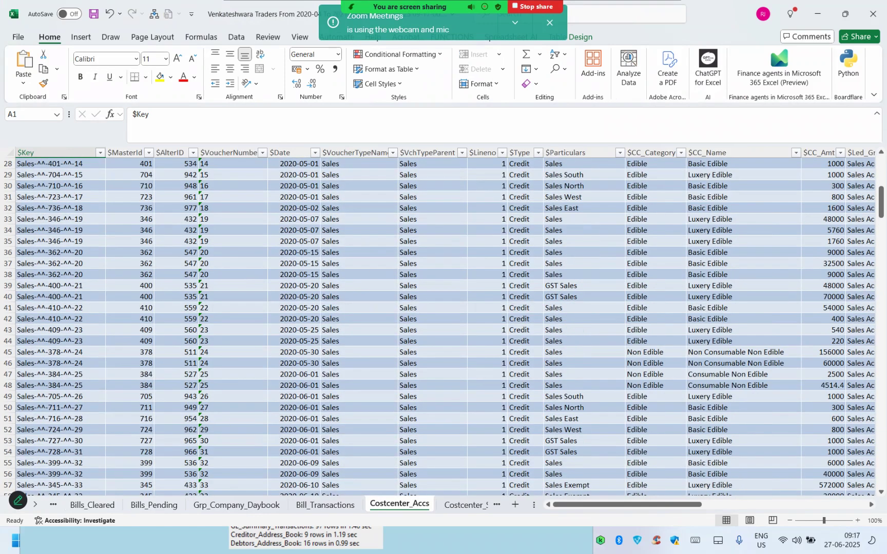
{"action": "left_click", "coordinate": [92, 505]}
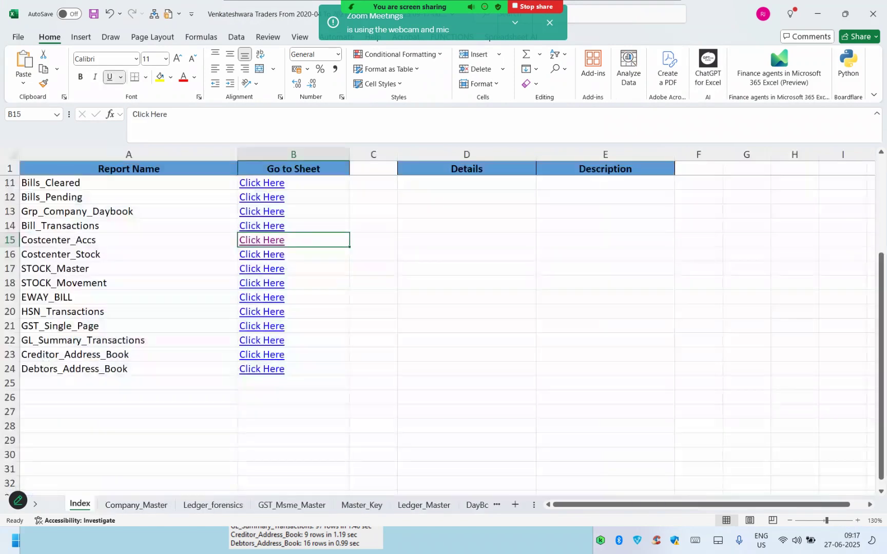
{"action": "mouse_move", "coordinate": [332, 188]}
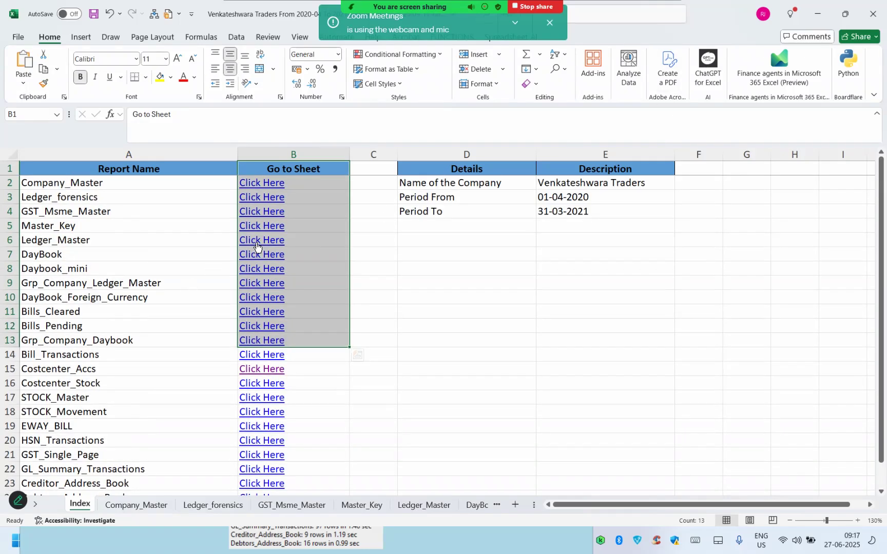
{"action": "mouse_move", "coordinate": [259, 246]}
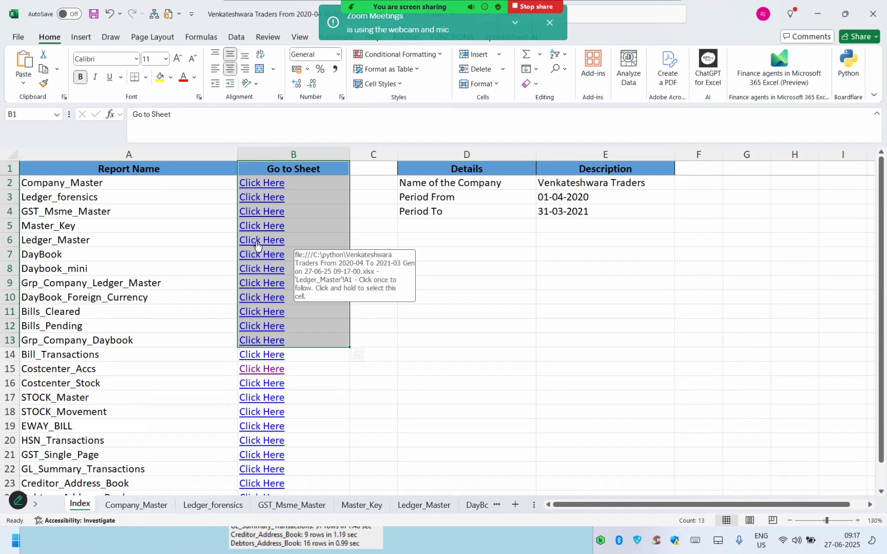
{"action": "mouse_move", "coordinate": [257, 246]}
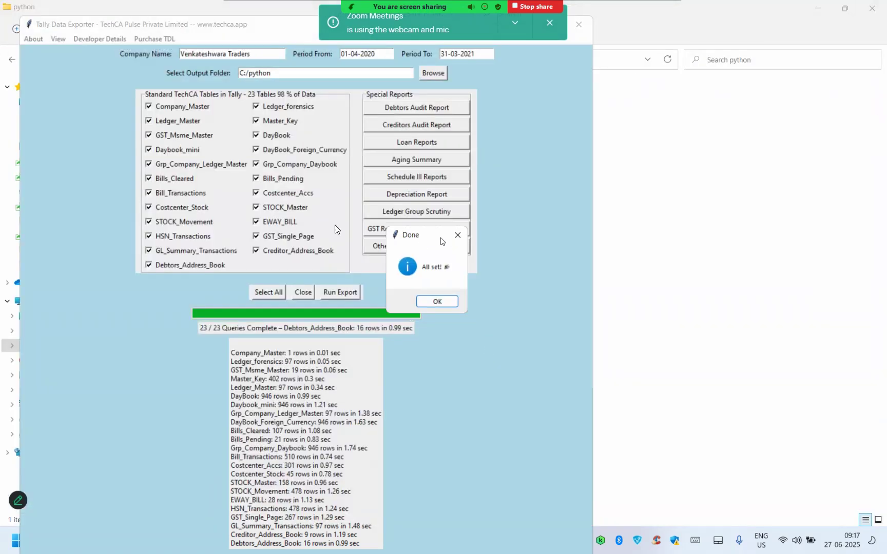
Move the 'All set!' notice aside and acknowledge the 23 completed queries
{"action": "left_click_drag", "start_coordinate": [410, 234], "coordinate": [225, 188]}
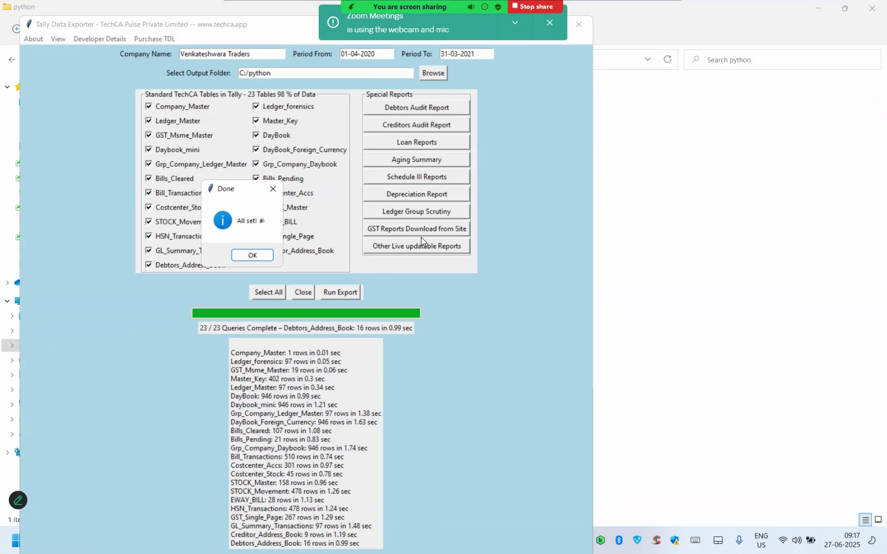
{"action": "mouse_move", "coordinate": [425, 245]}
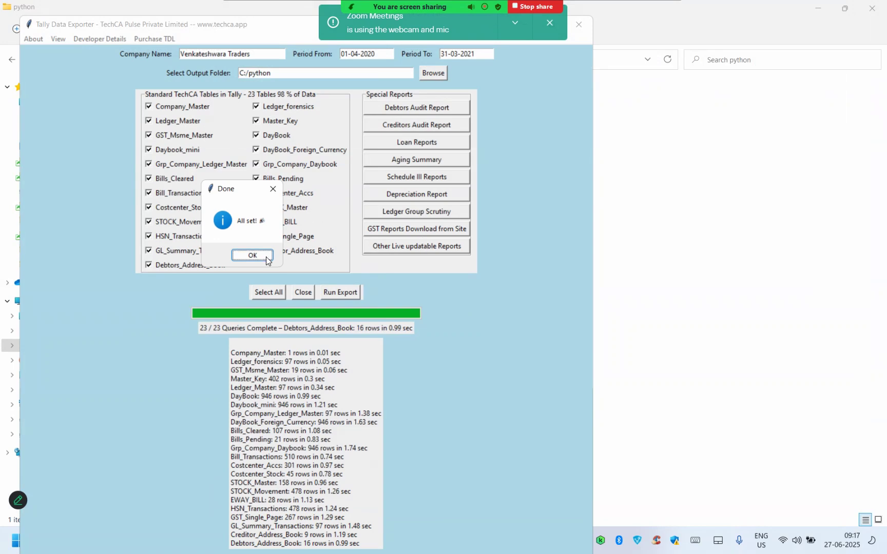
{"action": "left_click", "coordinate": [14, 538]}
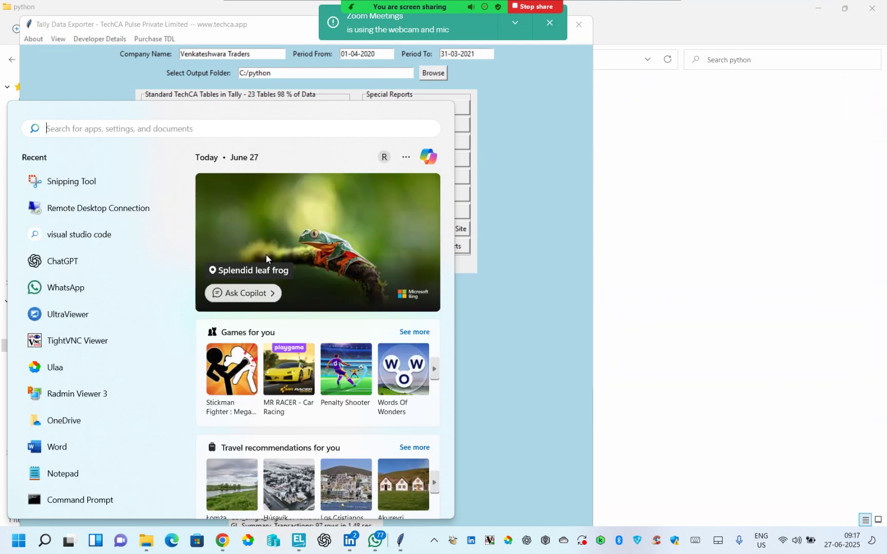
{"action": "type", "text": "notepad"}
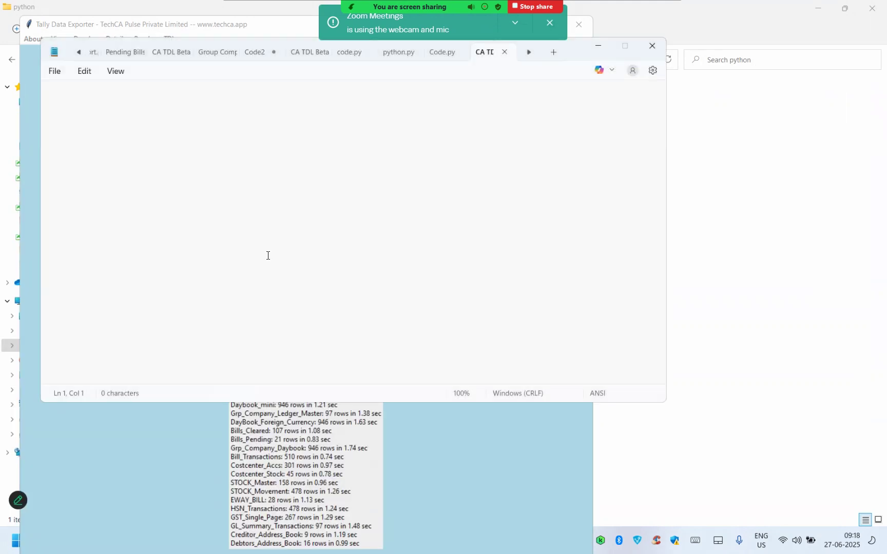
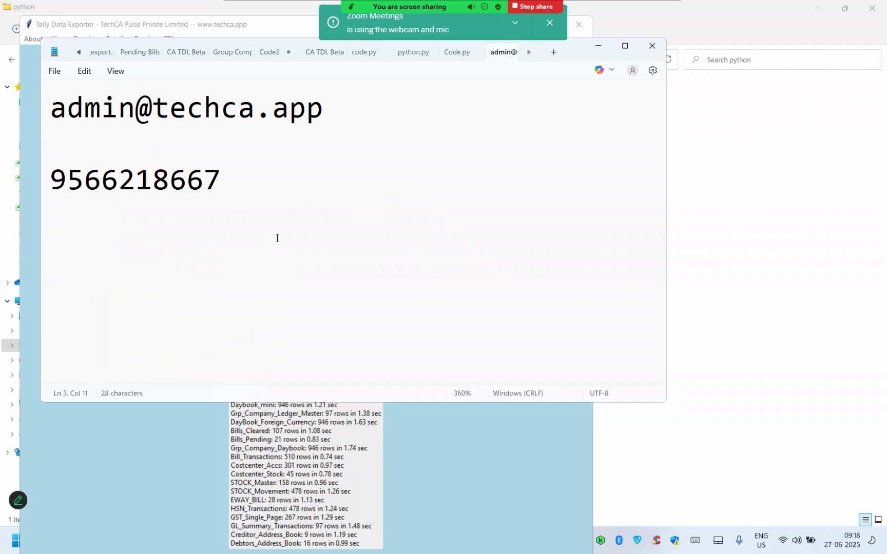
{"action": "type", "text": "."}
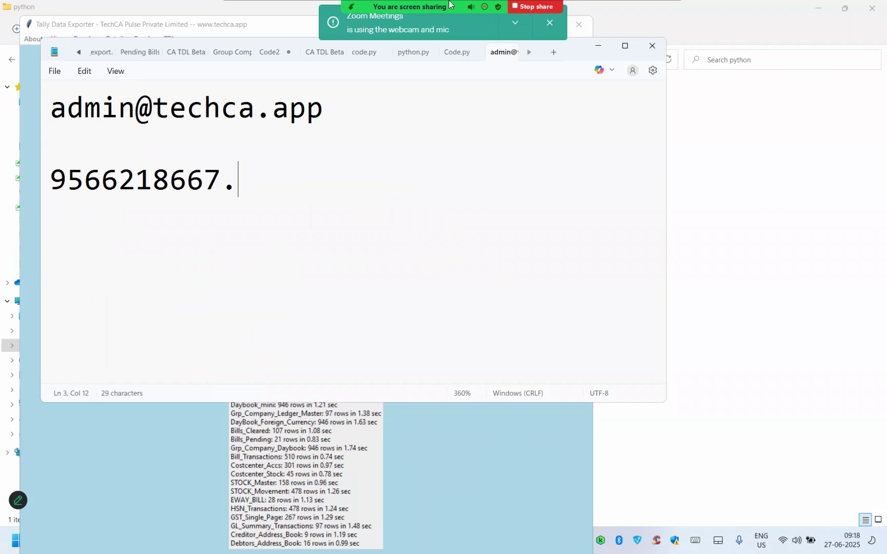